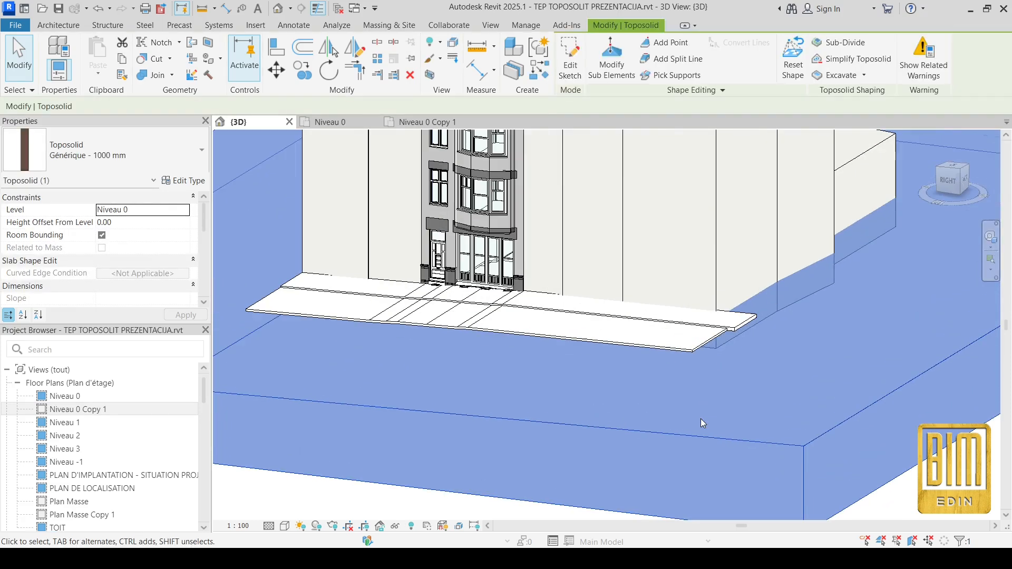
- Enter sub-element editing on the selected toposolid, revealing a point at elevation -35.06
click(611, 58)
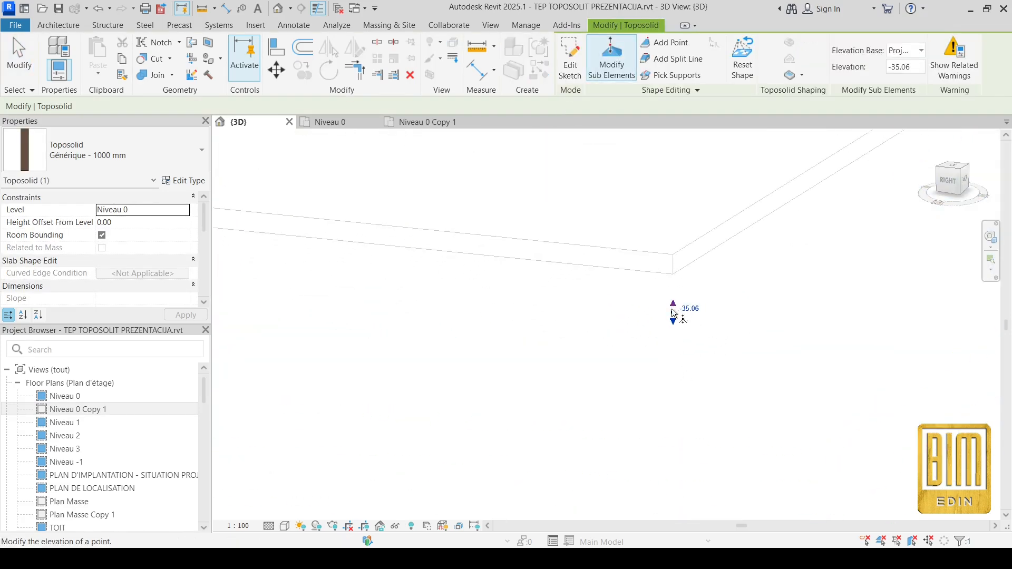
mouse_move(674, 314)
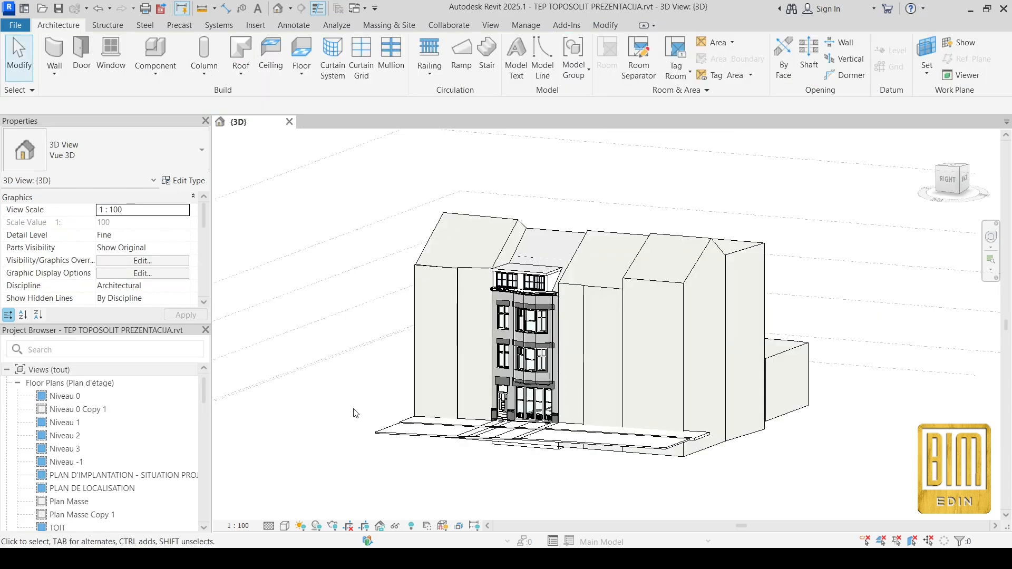
mouse_move(77, 409)
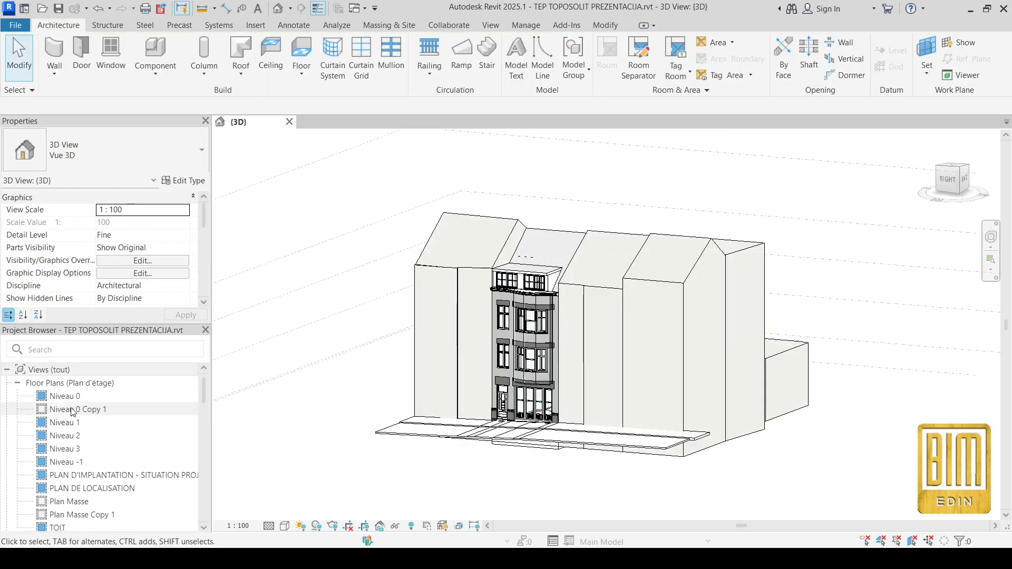
- Open the Niveau 0 Copy 1 floor plan from the Project Browser
double_click(64, 396)
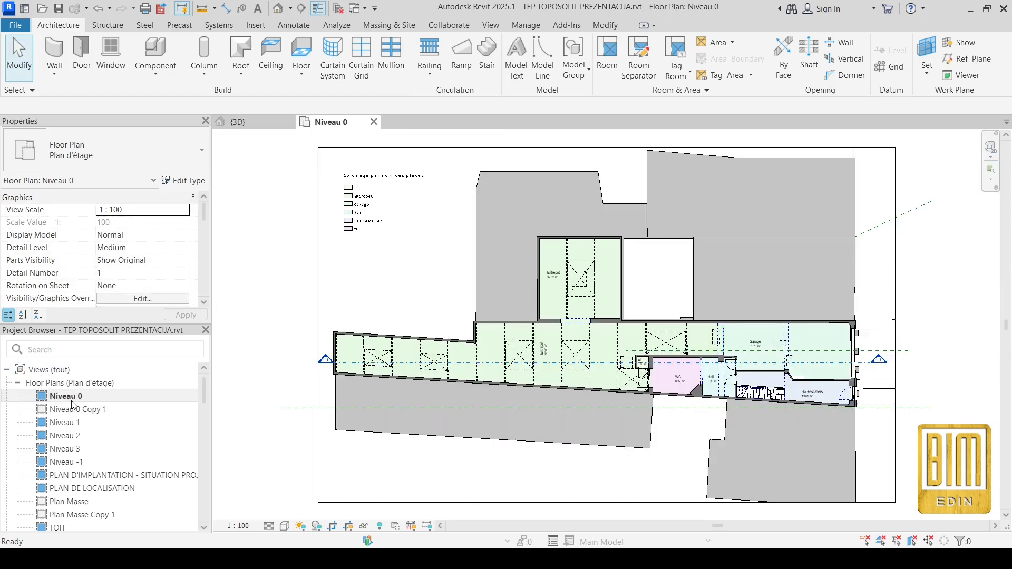
click(65, 395)
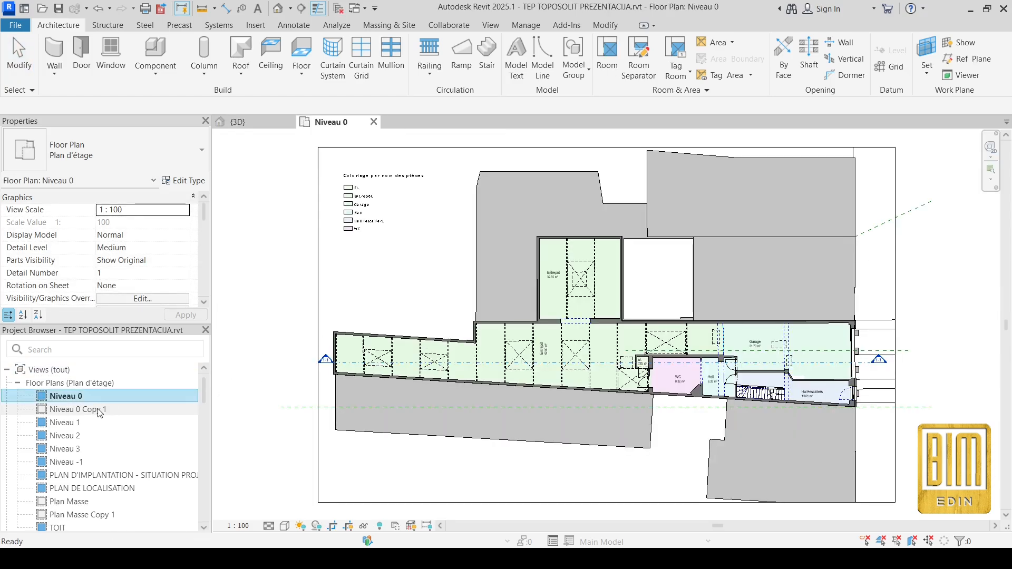
double_click(79, 409)
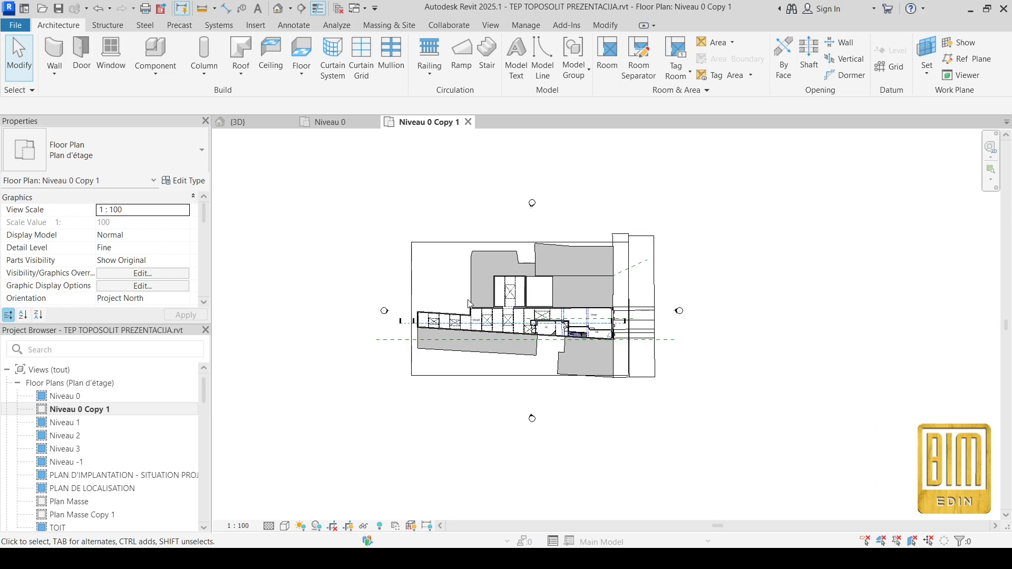
mouse_move(389, 24)
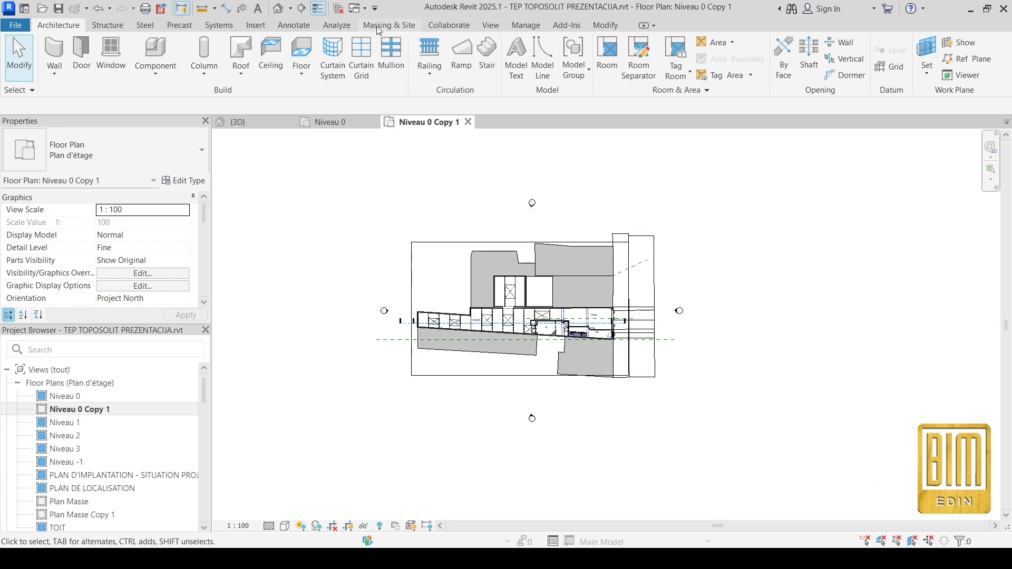
- Show the Toposolid creation options under Massing & Site
click(389, 24)
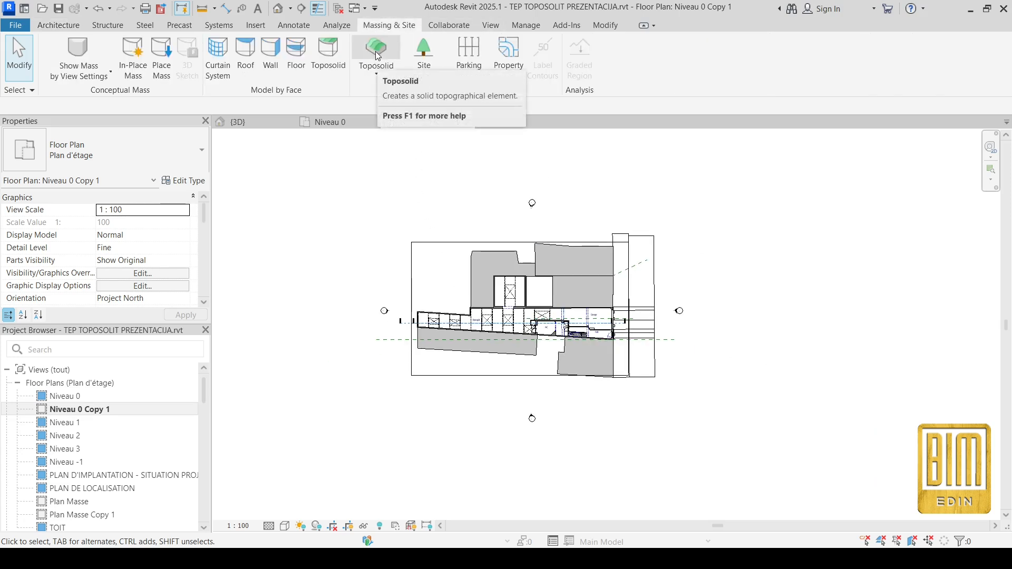
click(375, 55)
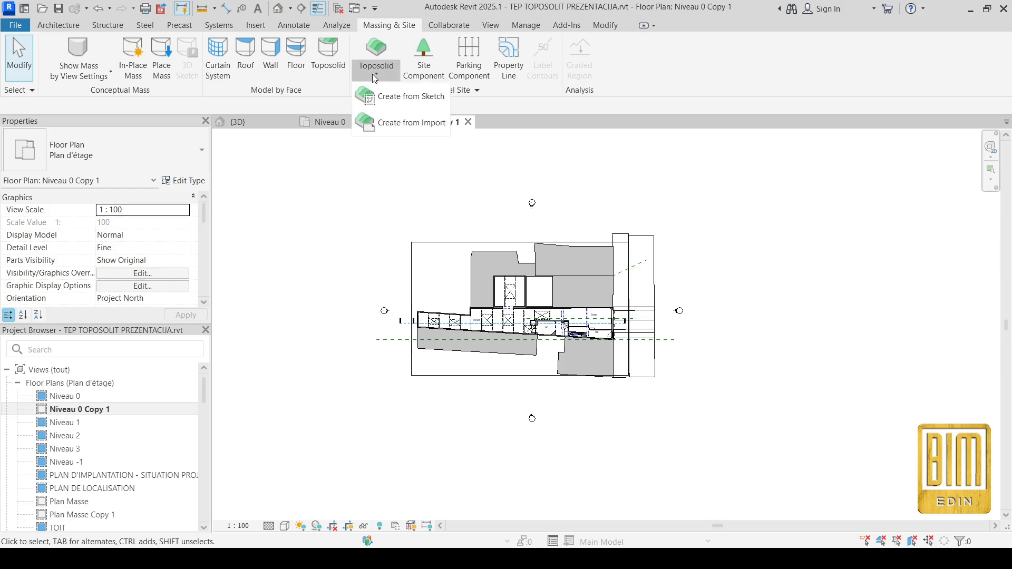
mouse_move(400, 96)
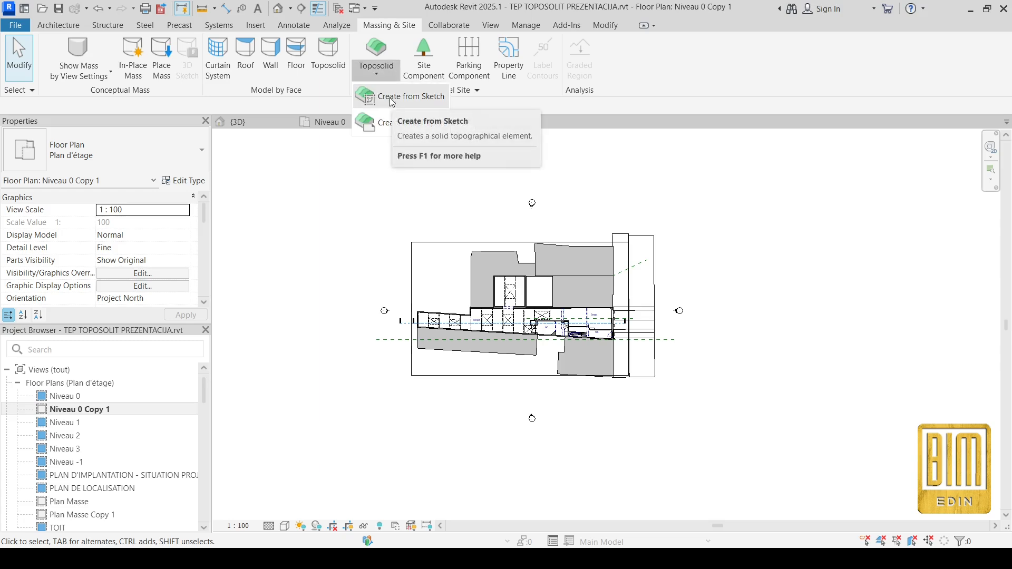
mouse_move(407, 123)
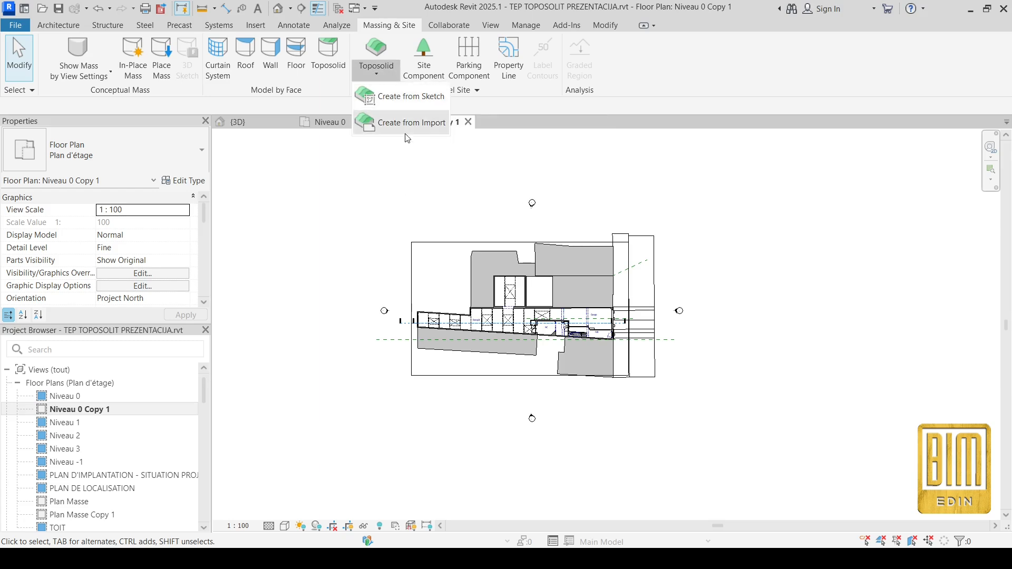
mouse_move(406, 130)
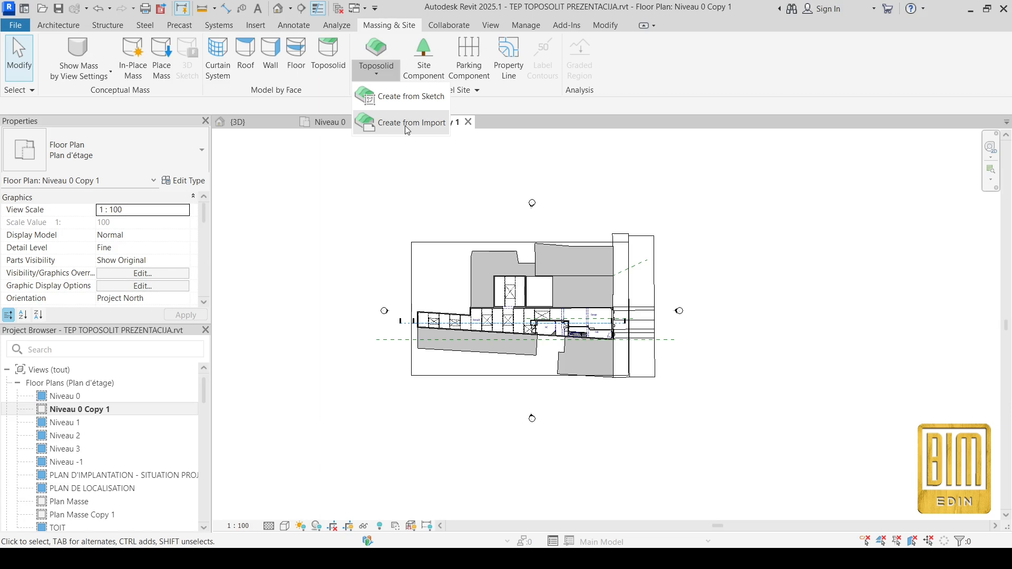
mouse_move(403, 109)
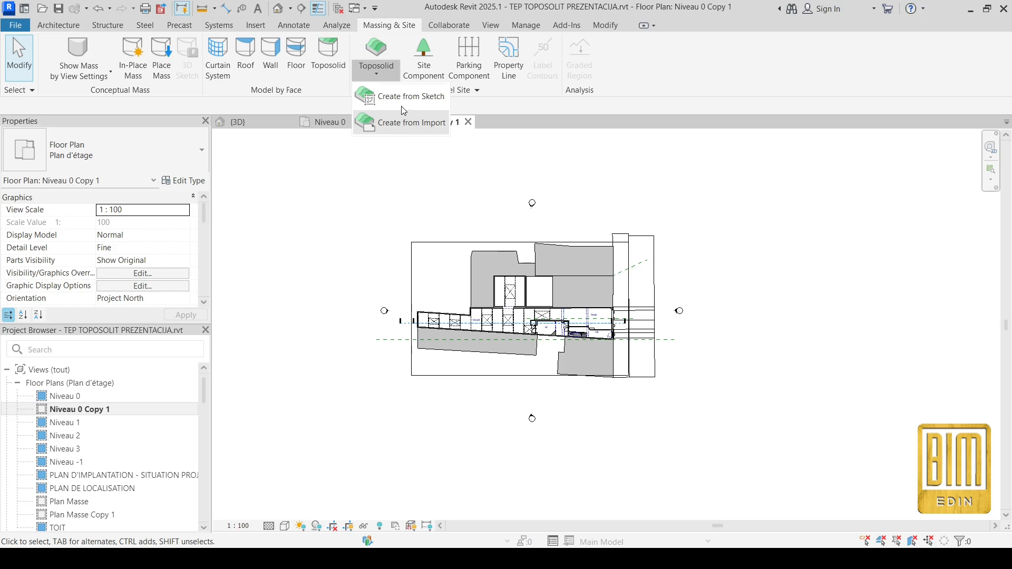
mouse_move(413, 96)
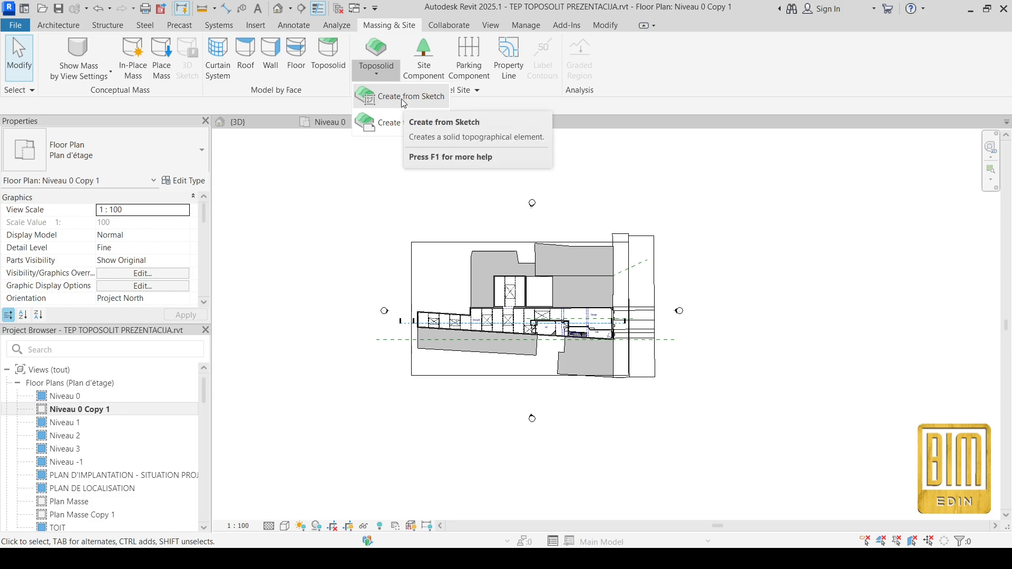
- Sketch a rectangular toposolid boundary around the building plan and finish it
click(402, 96)
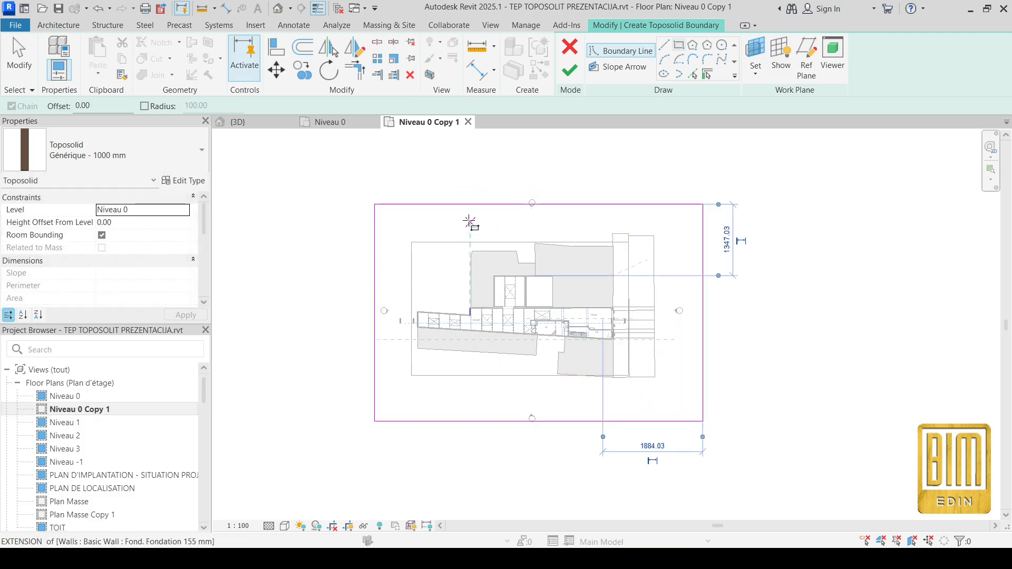
mouse_move(469, 220)
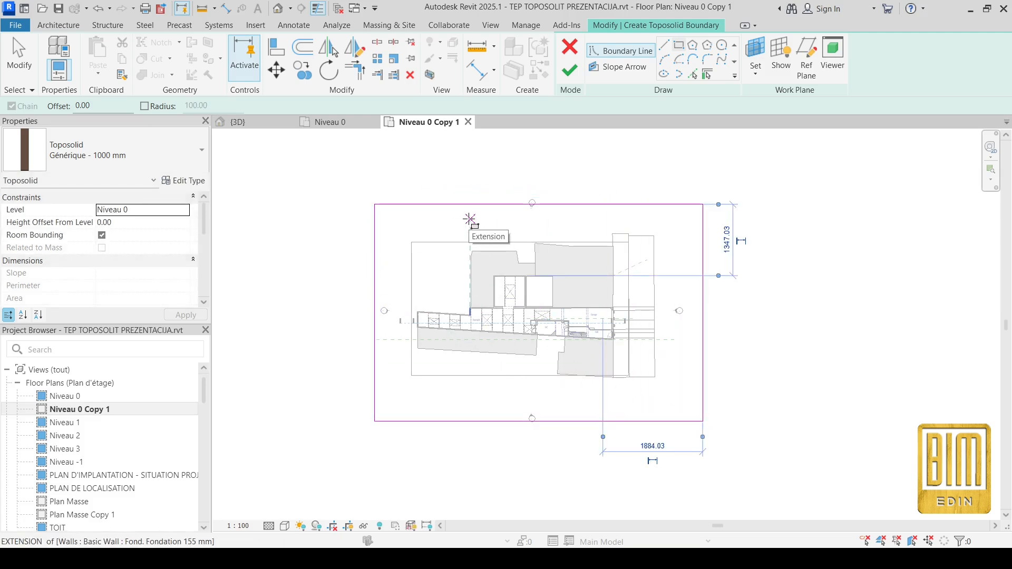
mouse_move(574, 275)
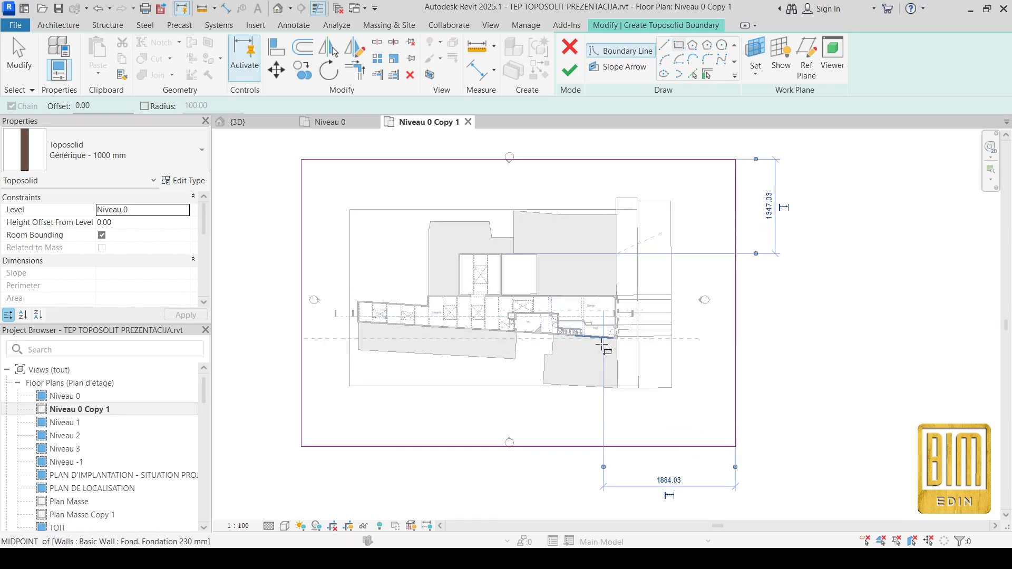
mouse_move(602, 338)
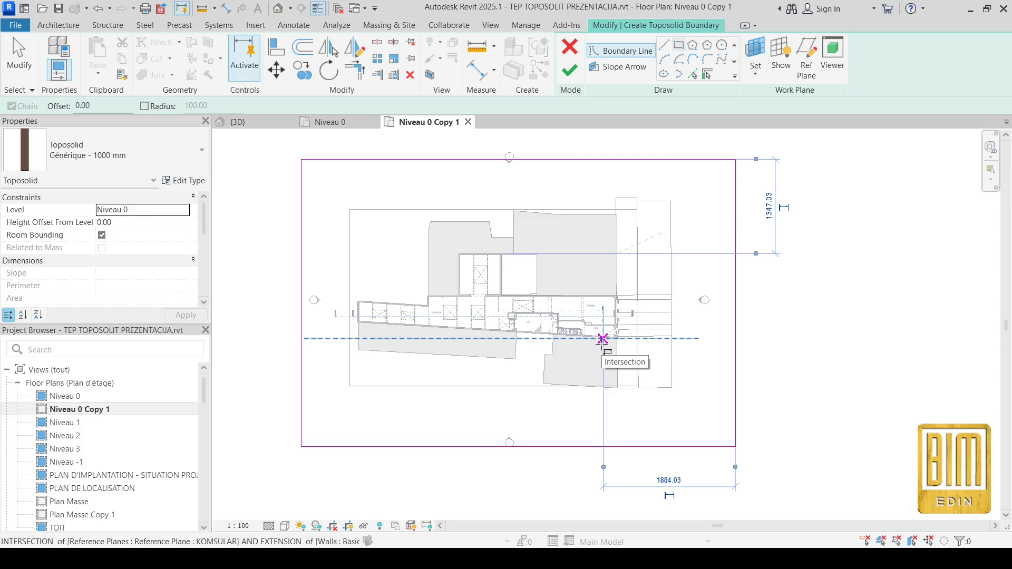
mouse_move(414, 187)
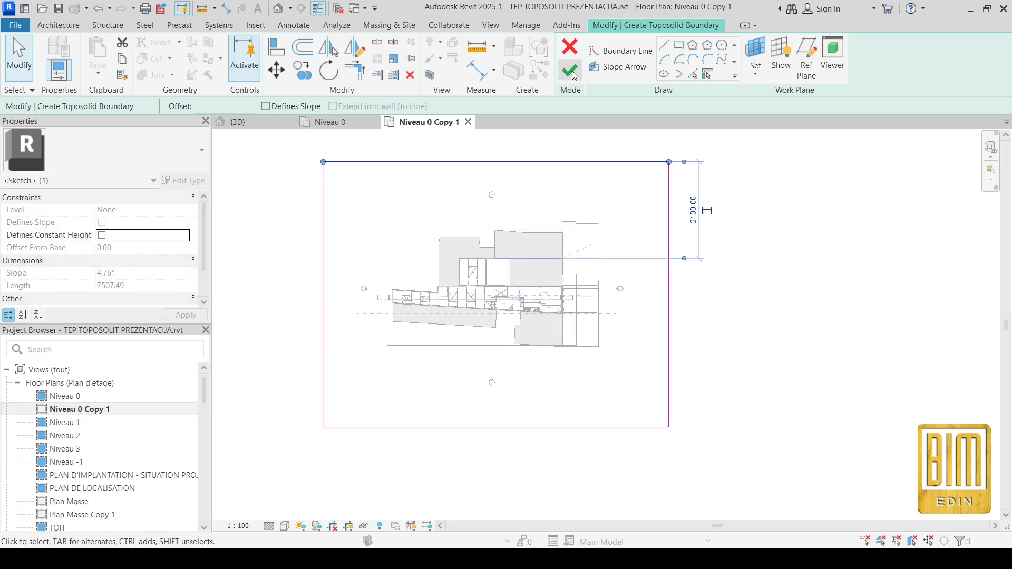
click(569, 71)
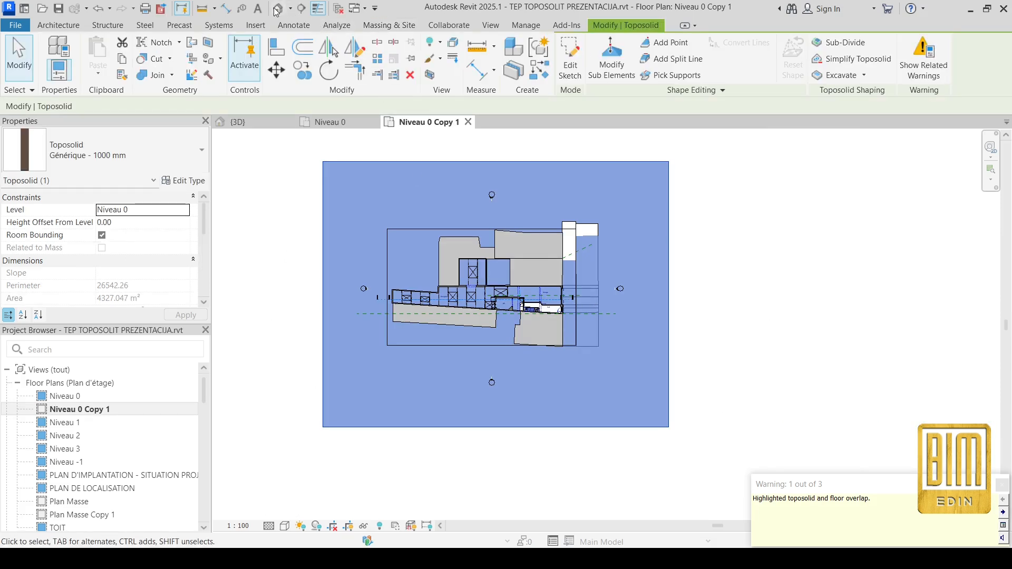
- Switch to the {3D} view to see the new toposolid under the building
click(237, 122)
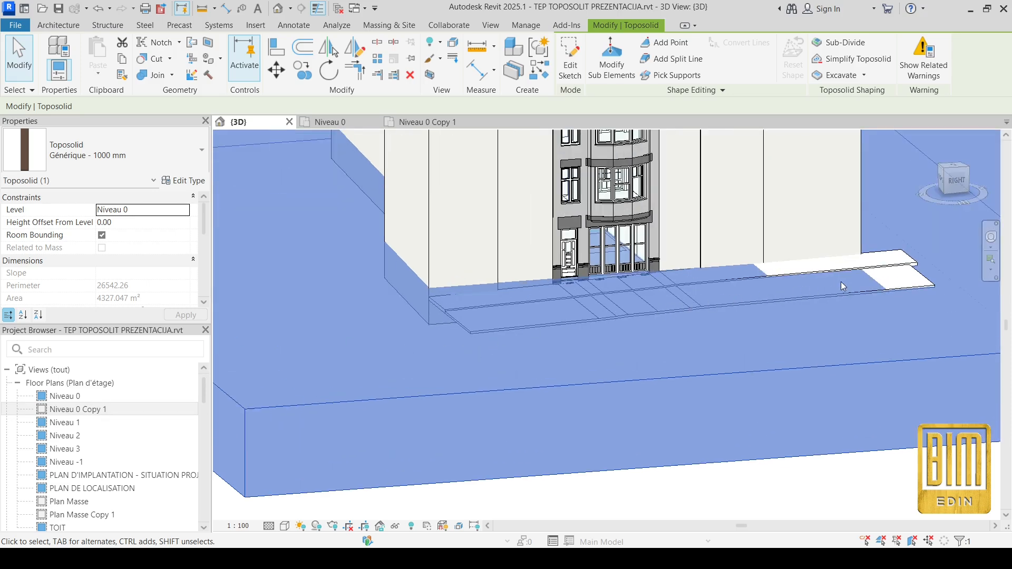
mouse_move(444, 338)
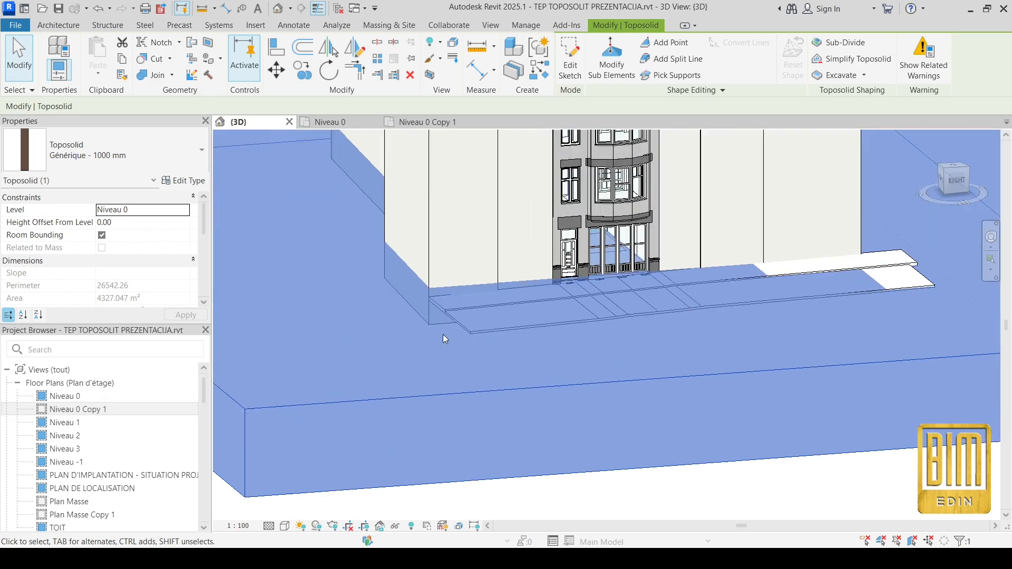
click(189, 181)
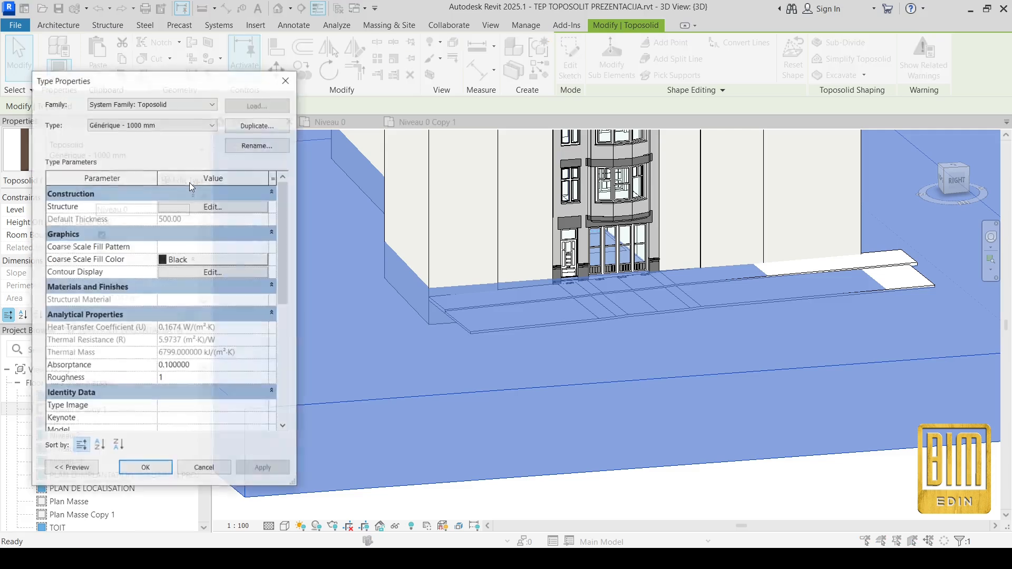
click(212, 207)
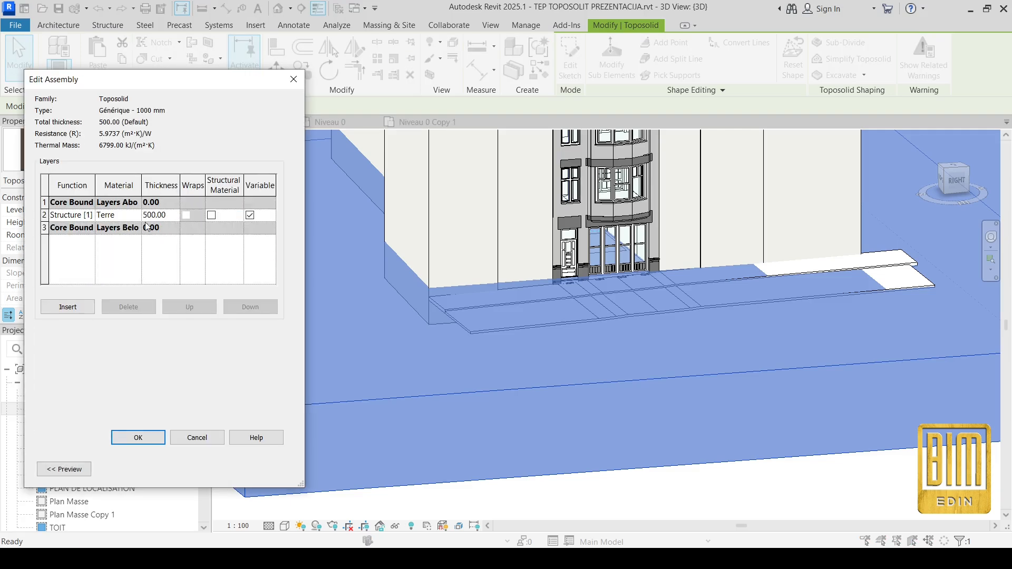
click(68, 307)
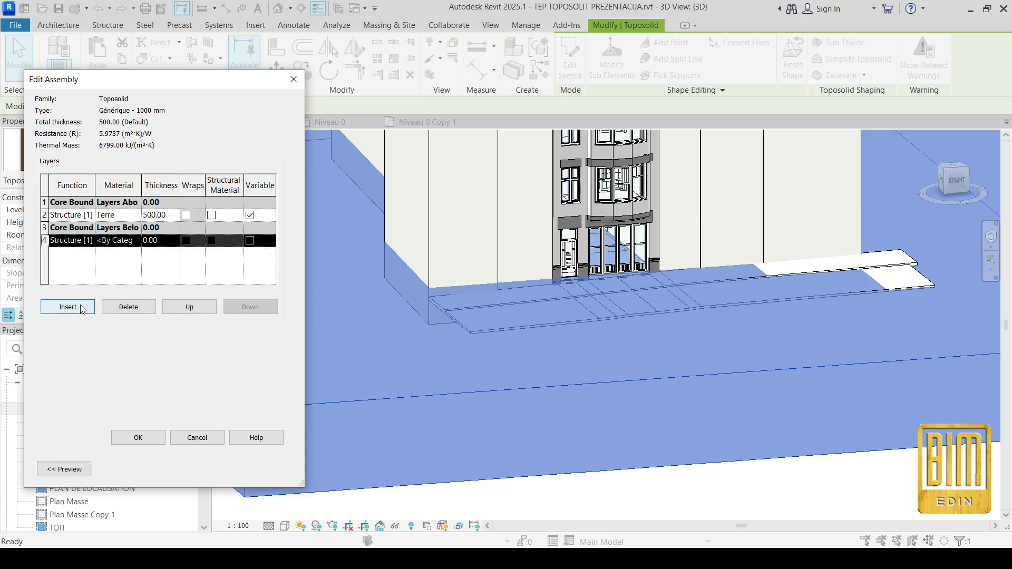
mouse_move(119, 292)
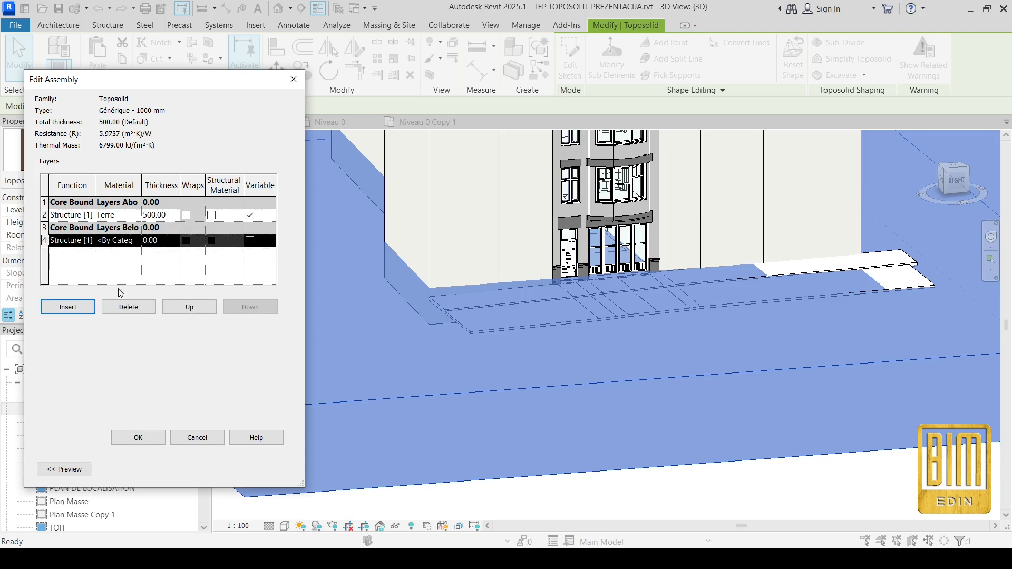
click(128, 307)
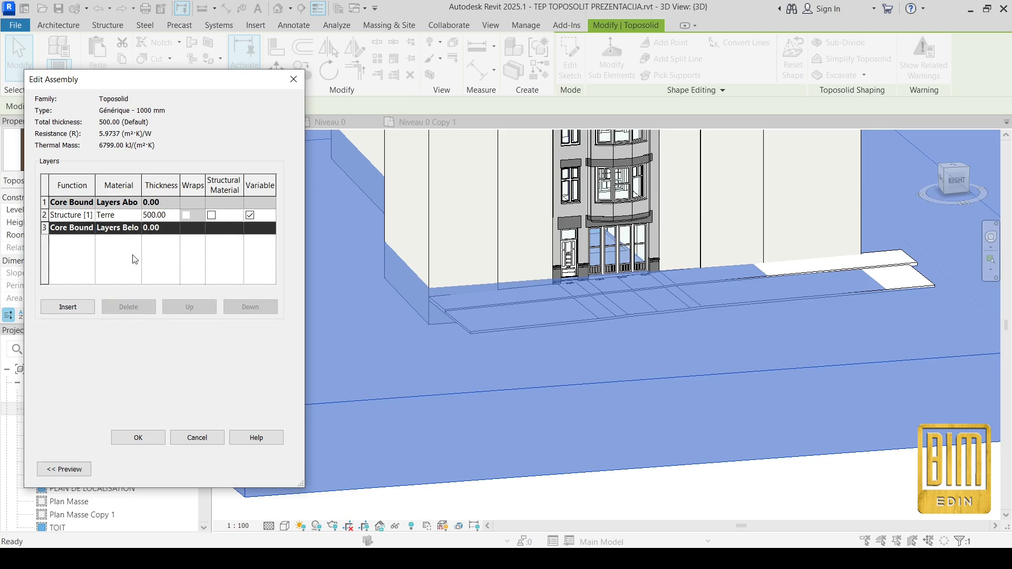
click(137, 436)
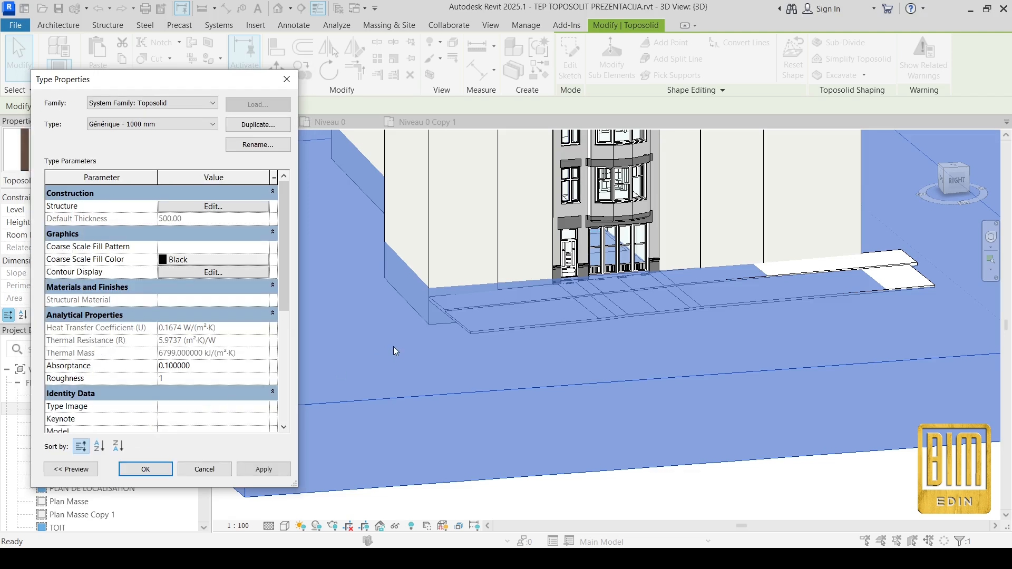
click(144, 469)
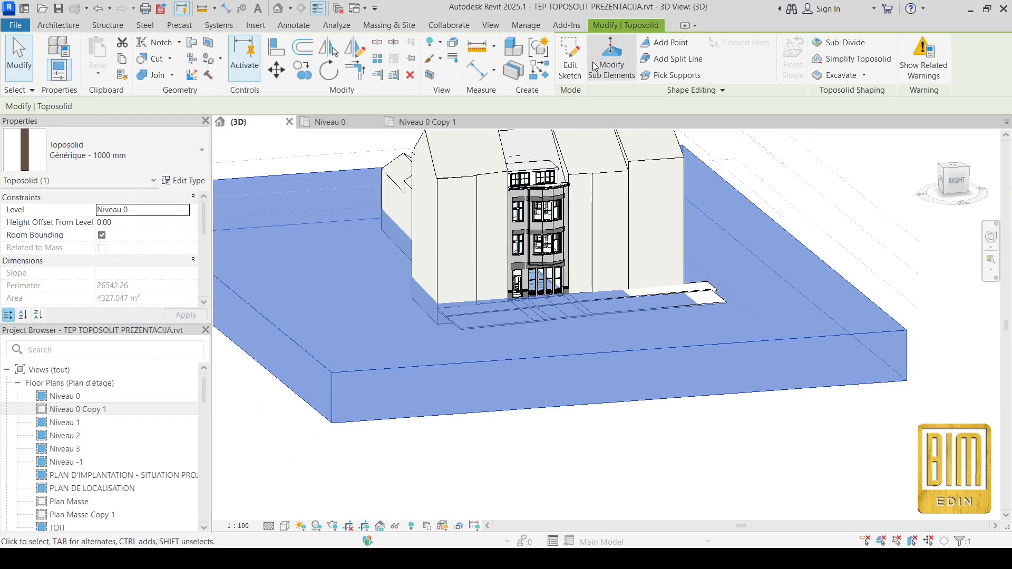
mouse_move(668, 61)
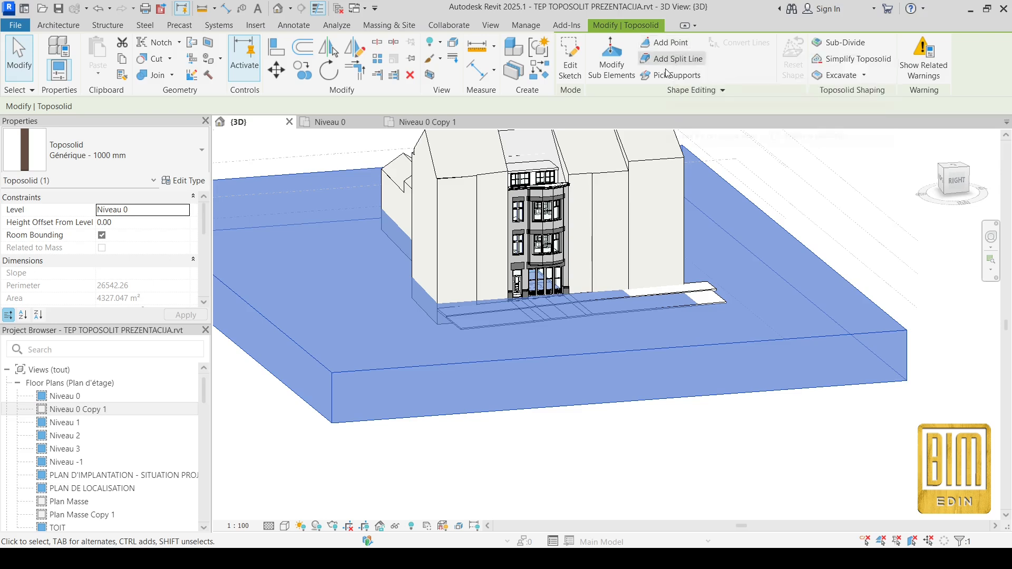
mouse_move(678, 74)
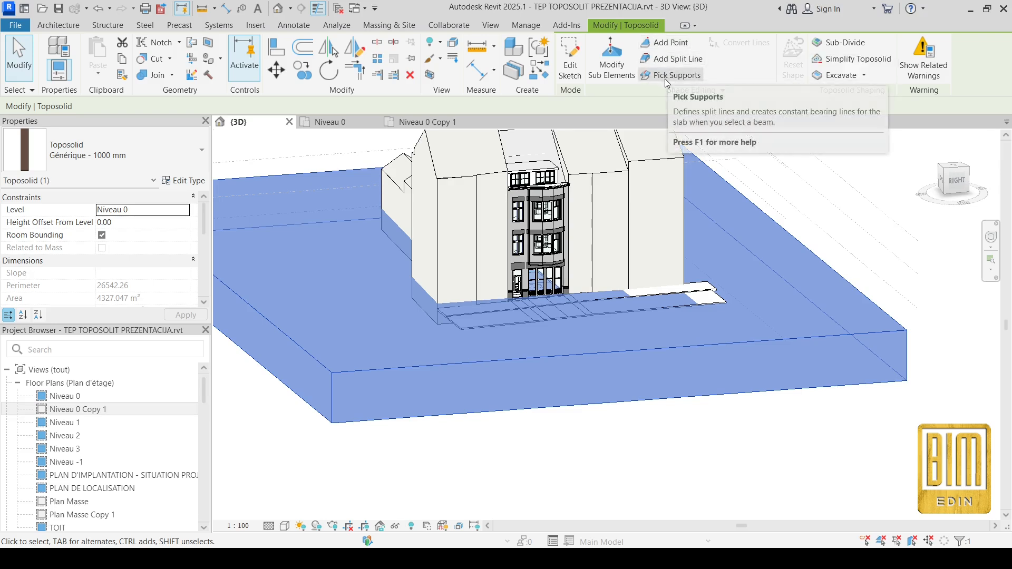
mouse_move(665, 43)
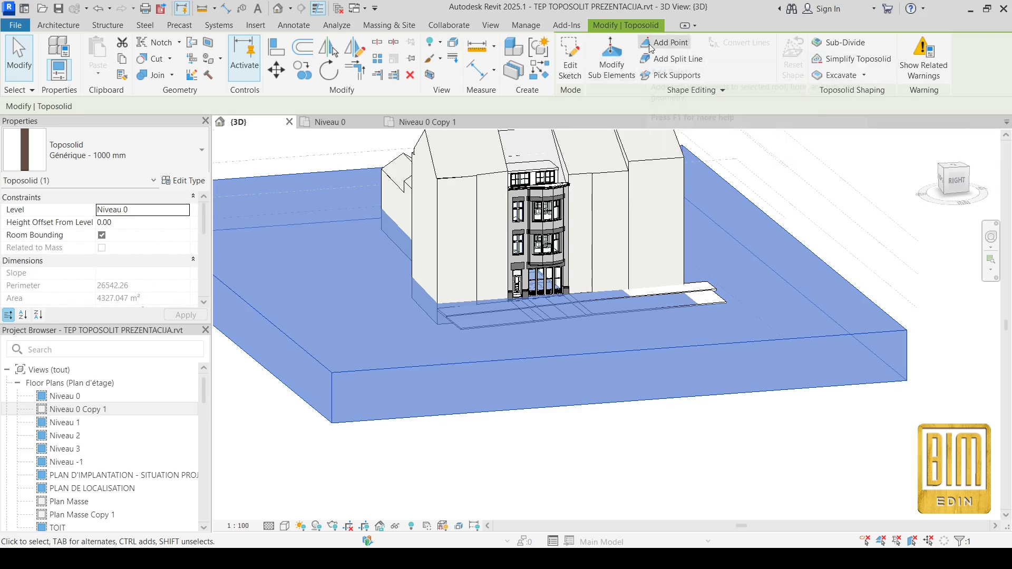
mouse_move(668, 42)
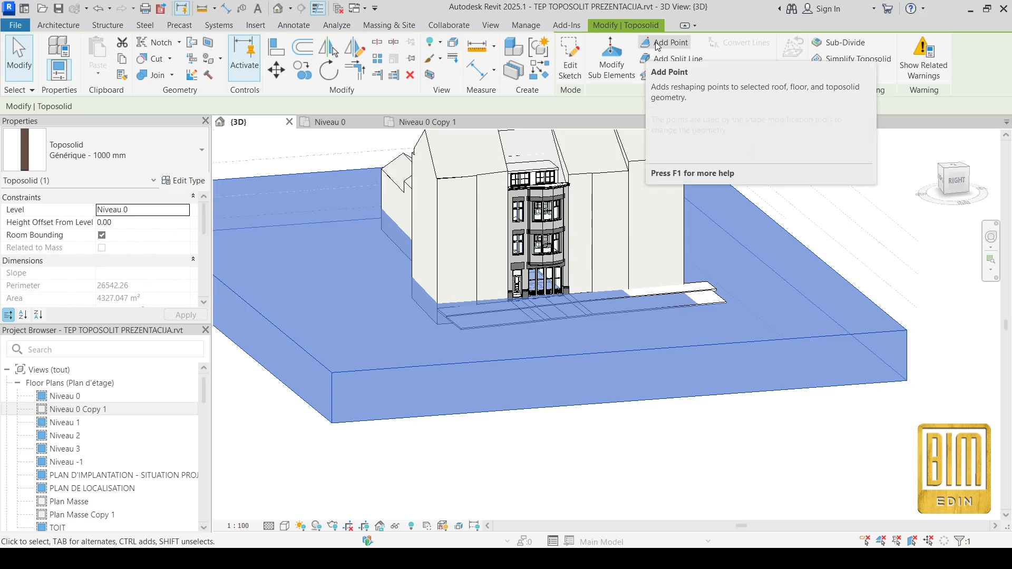
mouse_move(533, 309)
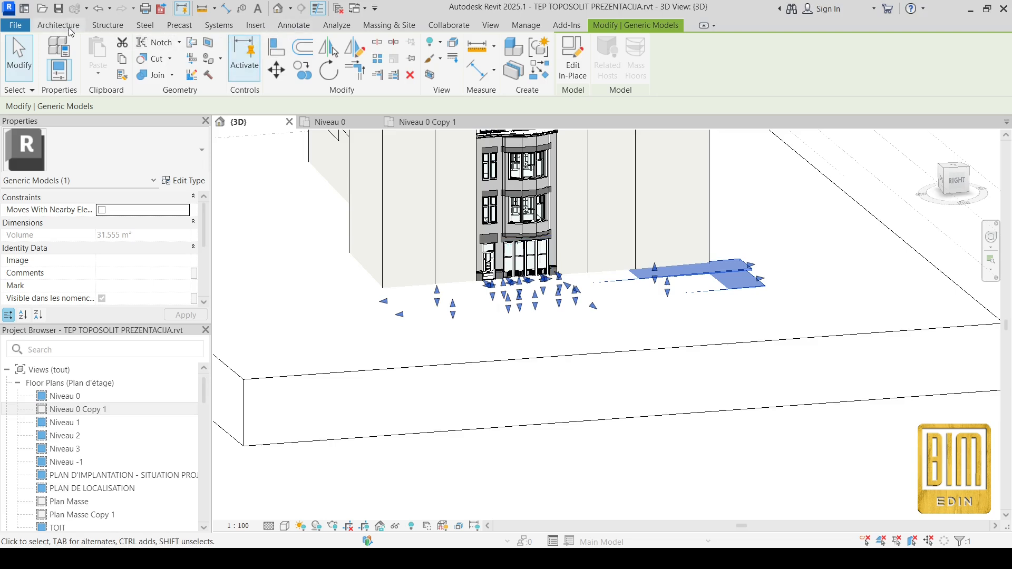
- Start a new in-place model in the Generic Models category with the default name
click(57, 24)
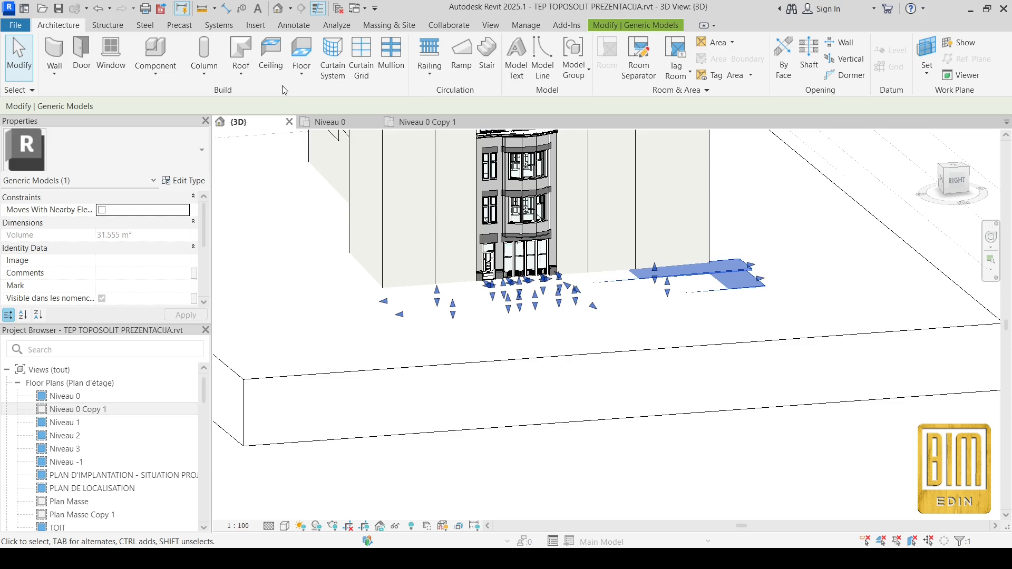
click(155, 52)
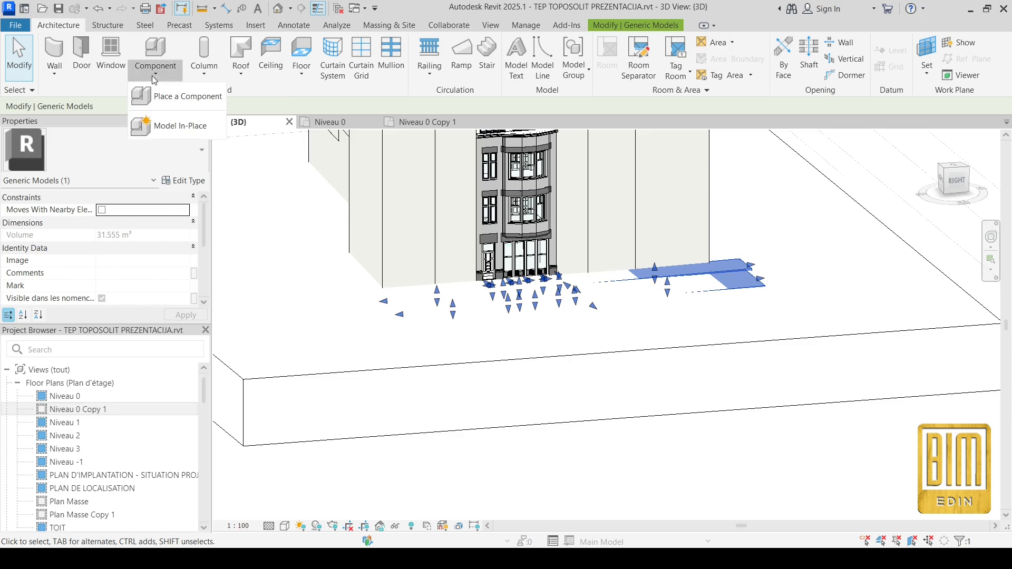
click(186, 125)
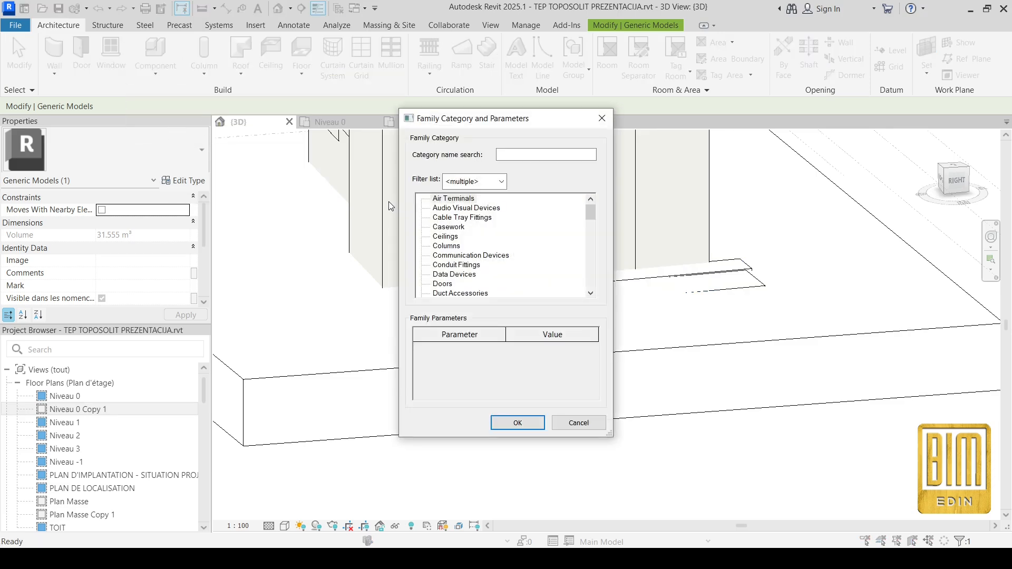
scroll(down, 3)
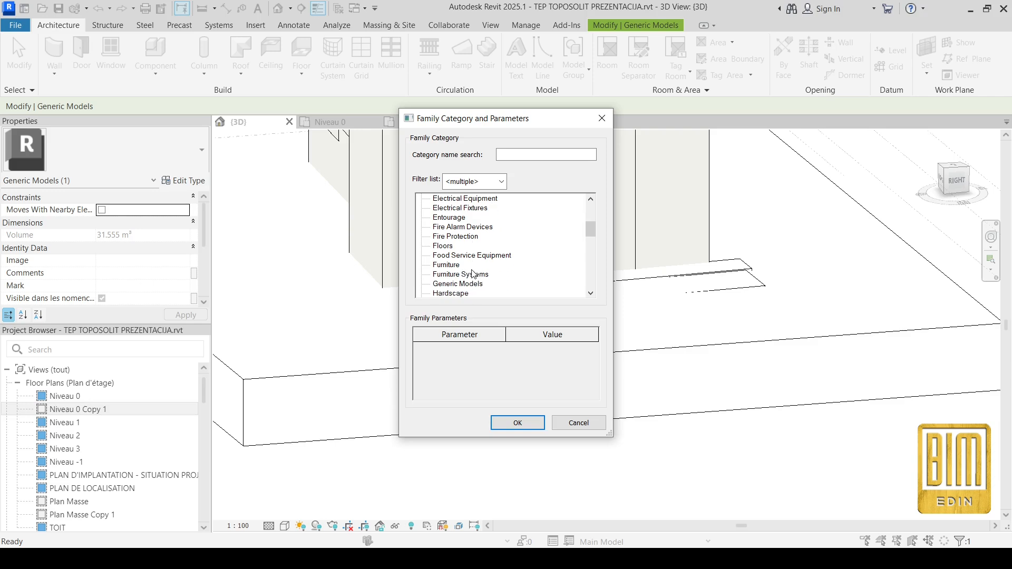
click(457, 284)
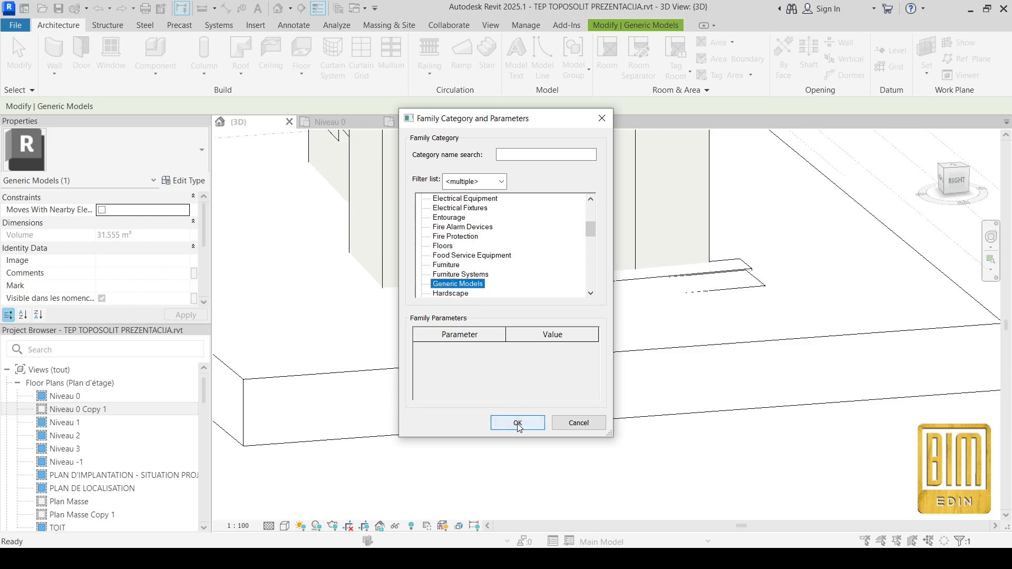
click(517, 423)
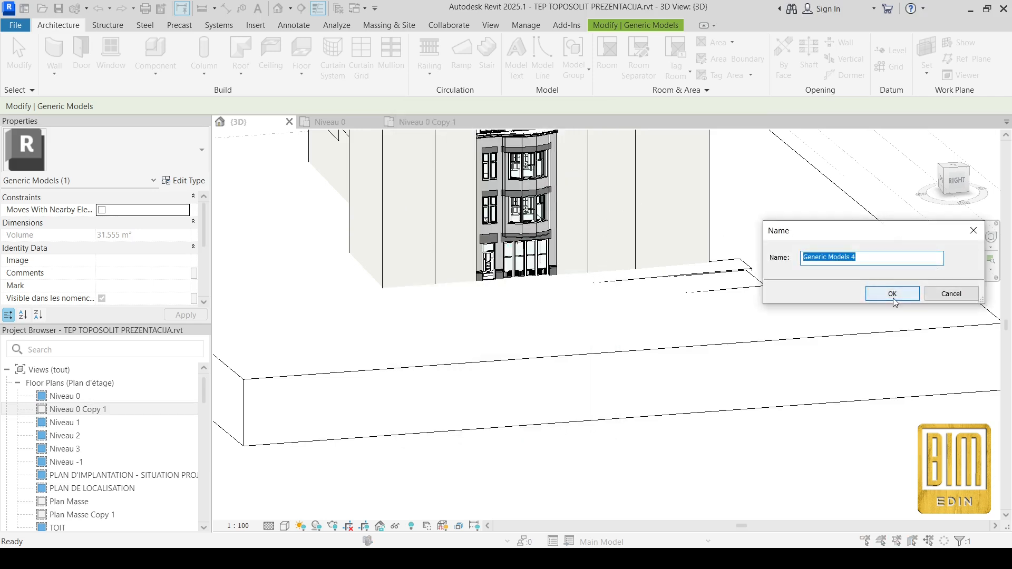
click(891, 294)
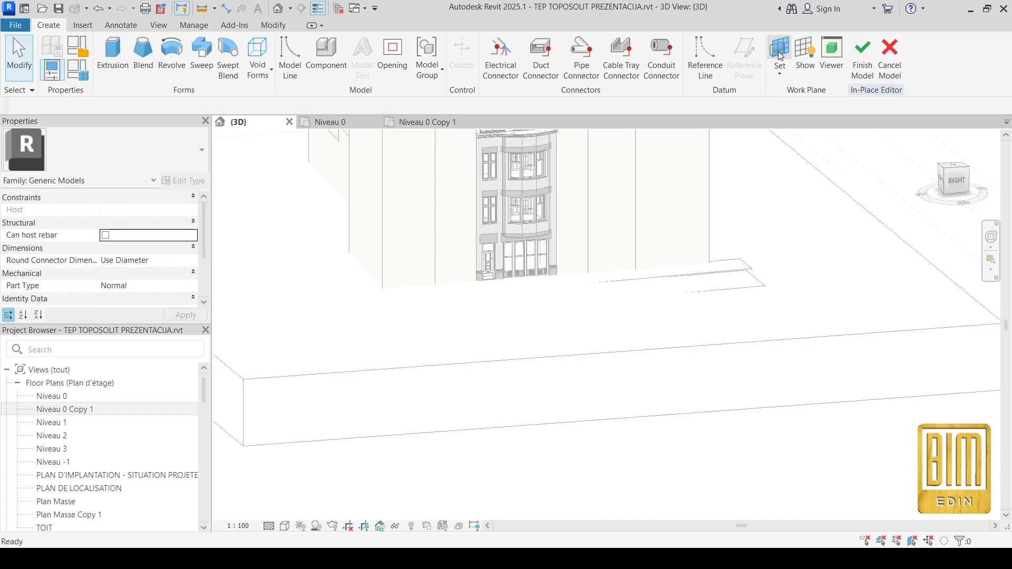
- Pick a building wall as work plane and sketch a thin extrusion profile against it
click(779, 54)
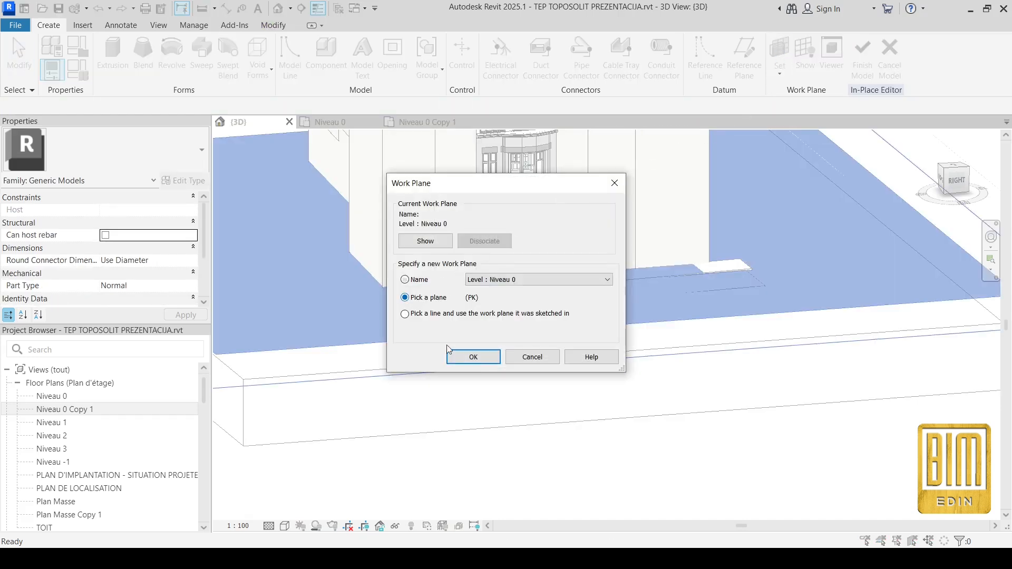
click(472, 358)
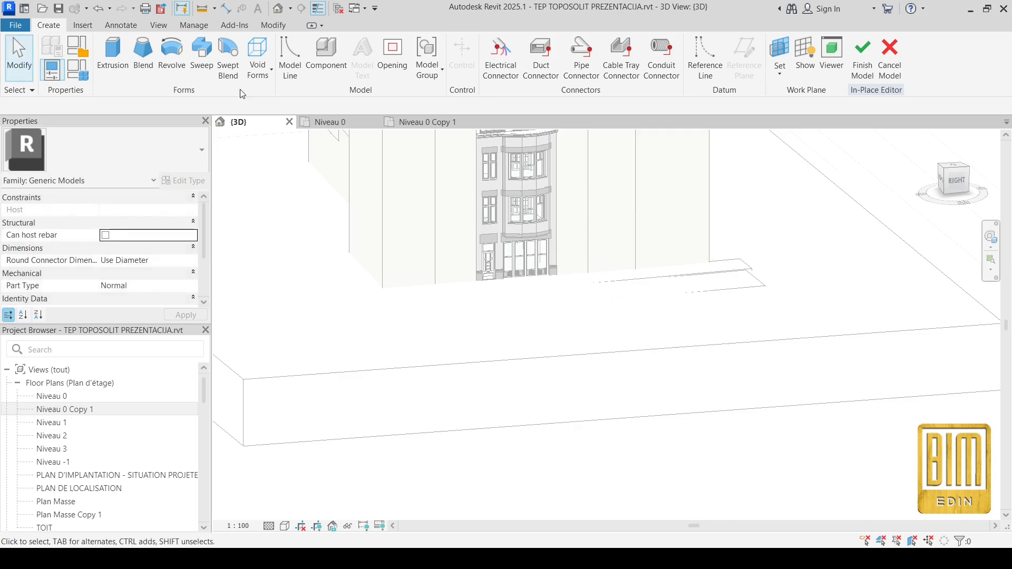
click(113, 54)
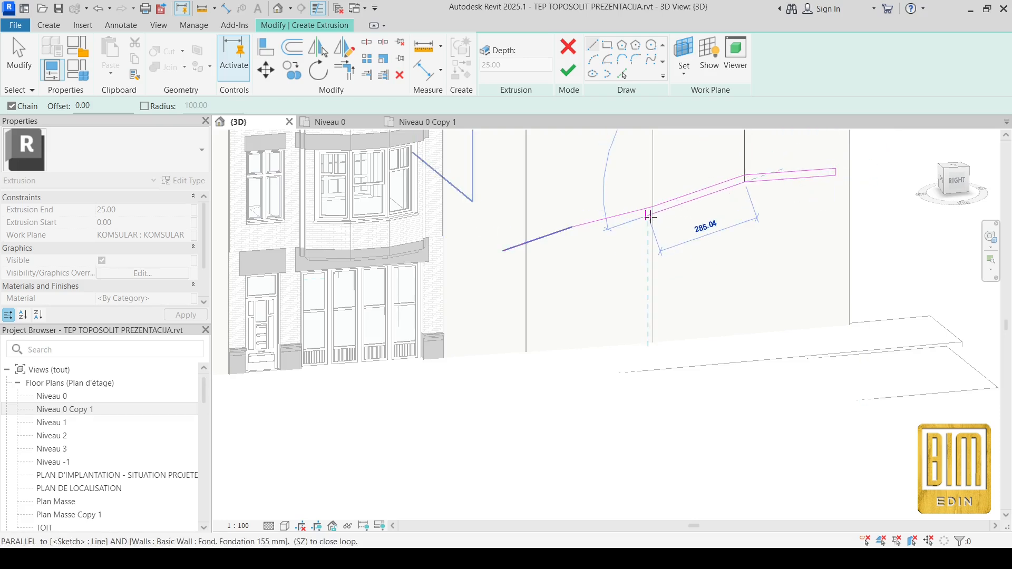
click(504, 258)
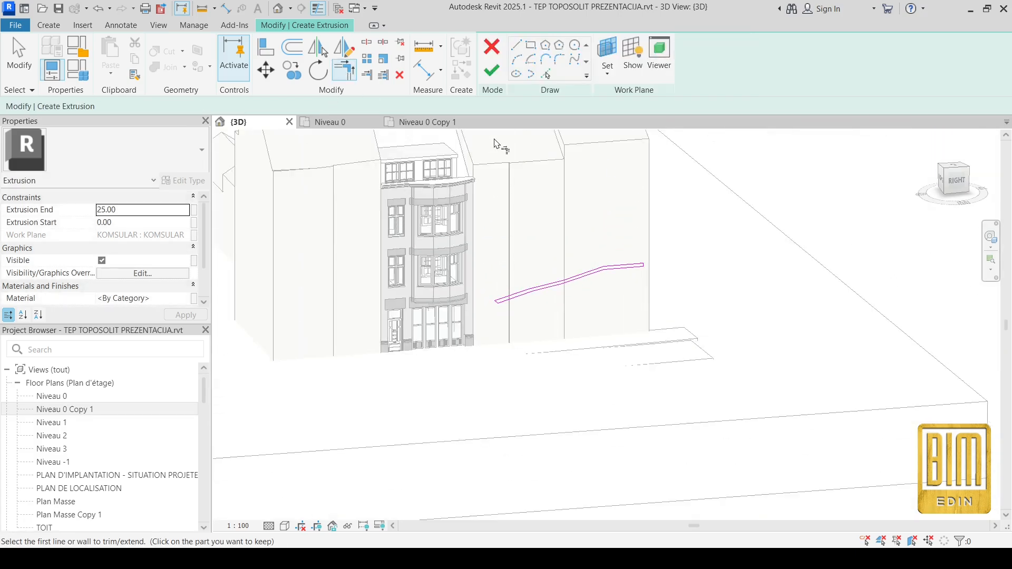
mouse_move(491, 71)
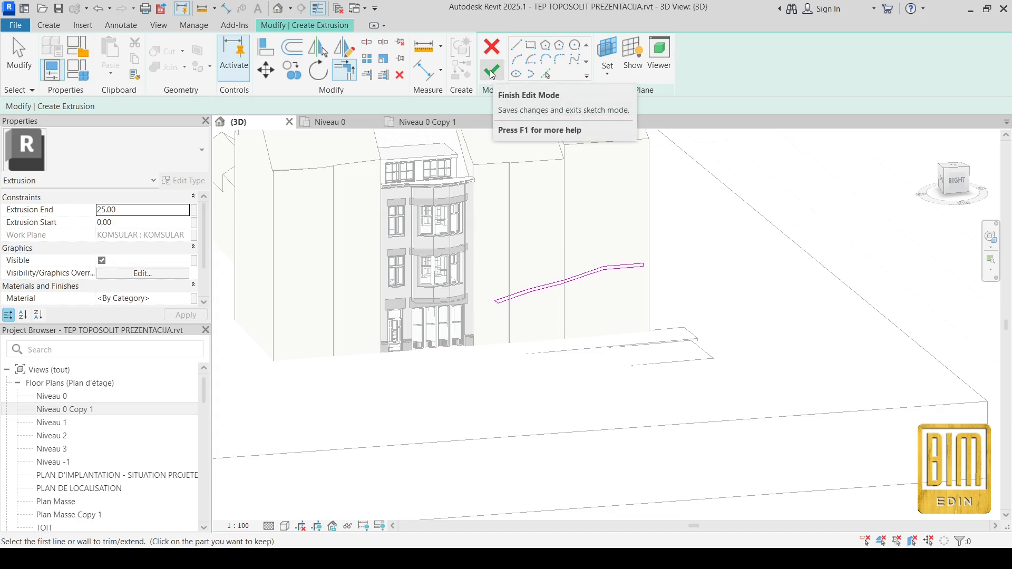
click(491, 70)
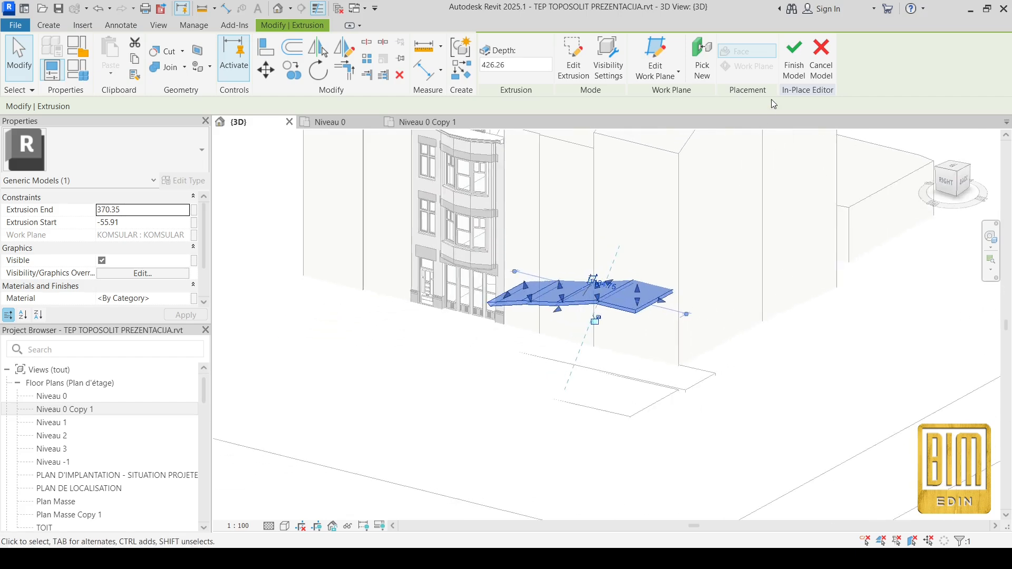
- Finish the in-place generic model and select the toposolid
click(792, 58)
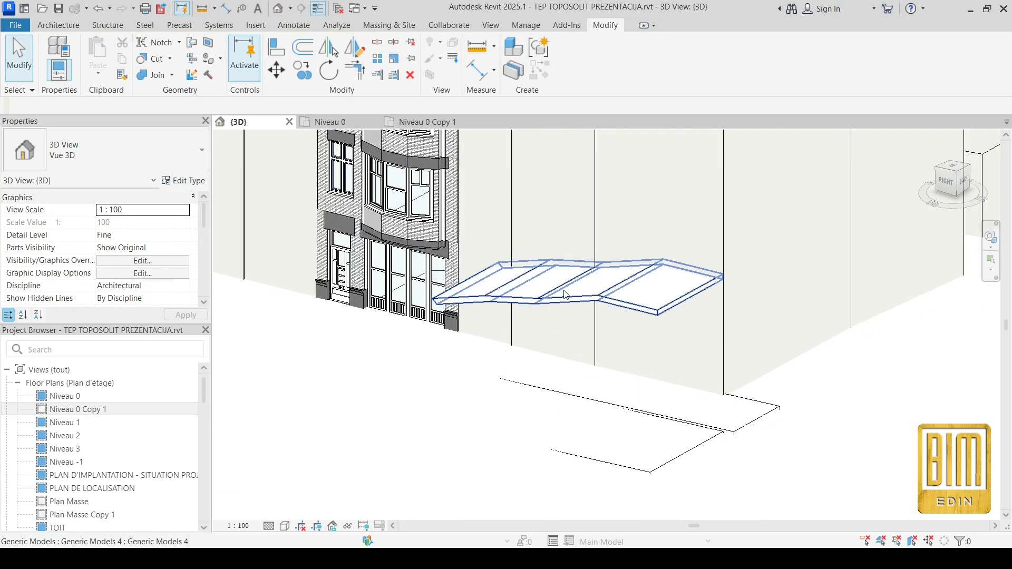
right_click(565, 294)
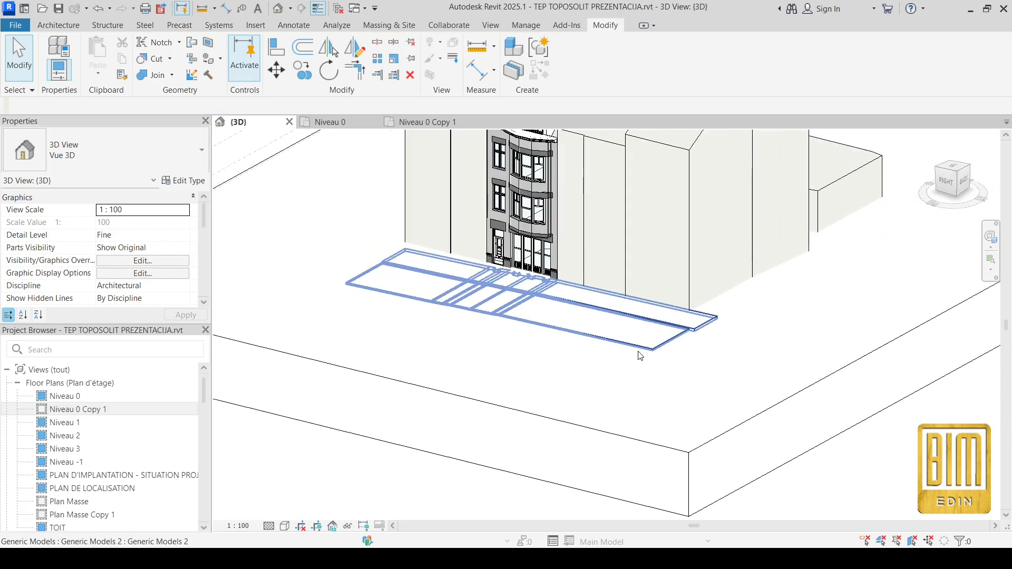
click(645, 322)
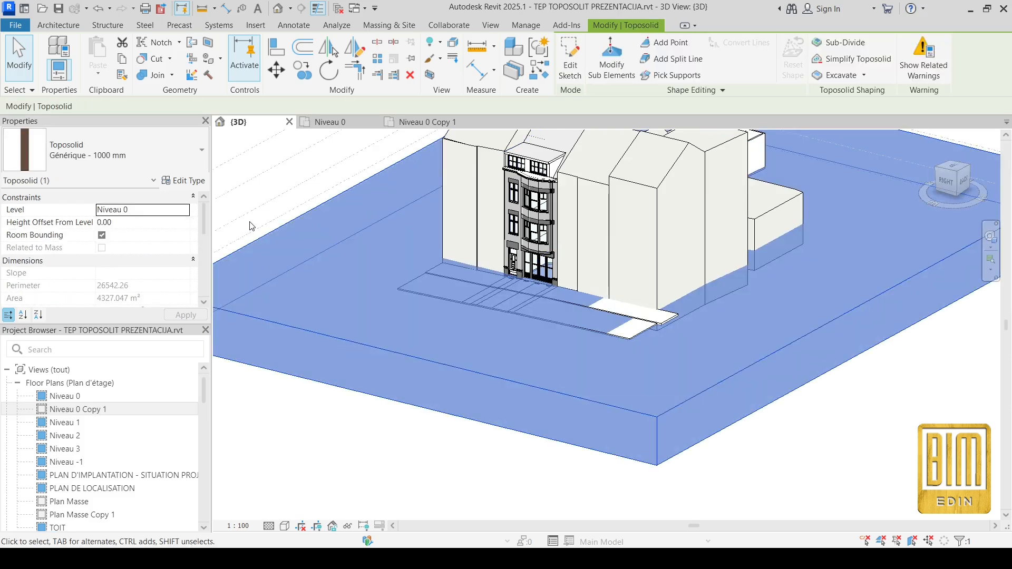
mouse_move(583, 99)
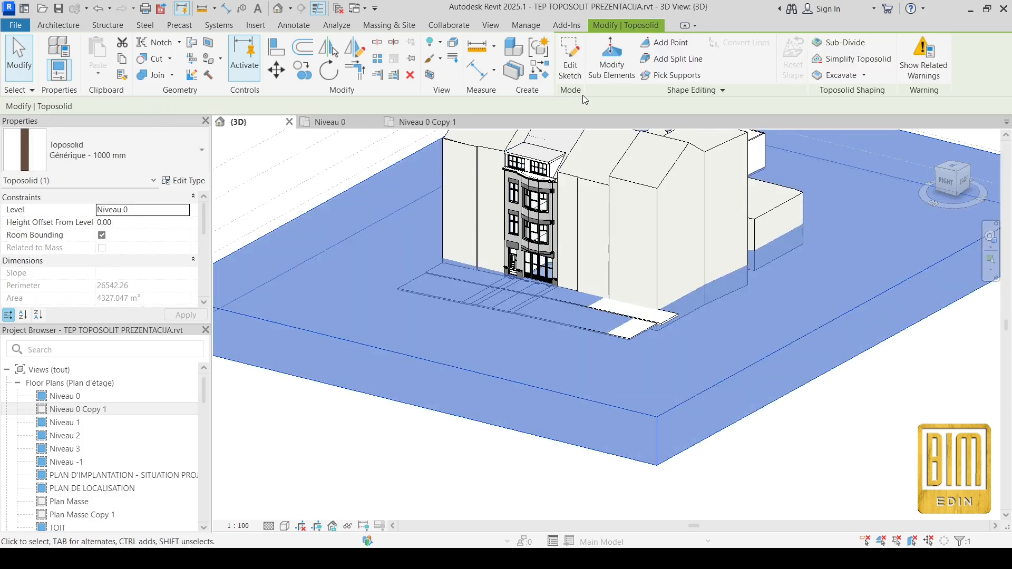
- Lower two toposolid corner points near the road outline to elevation -150
click(610, 58)
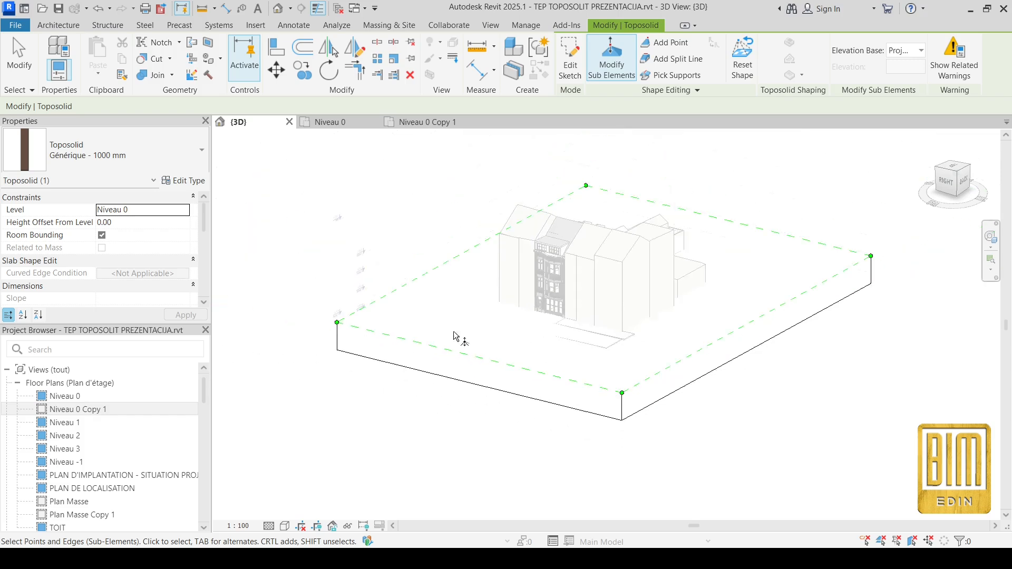
click(336, 322)
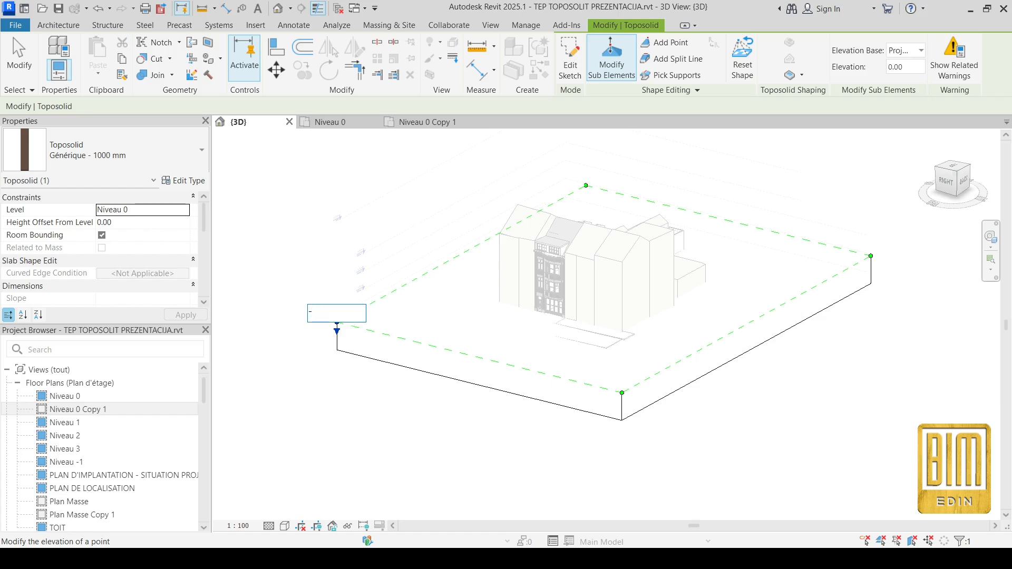
text(-150)
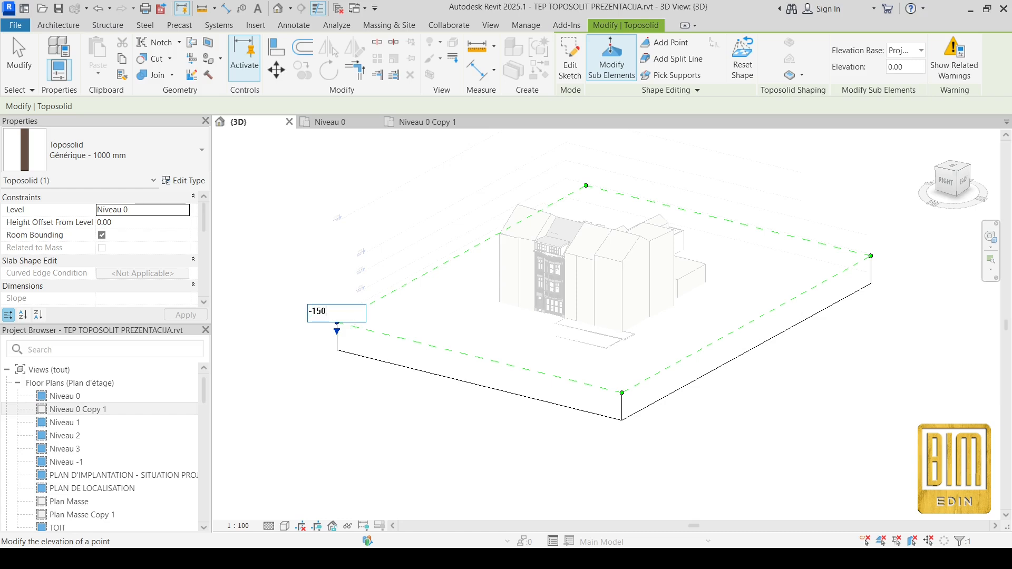
key(Return)
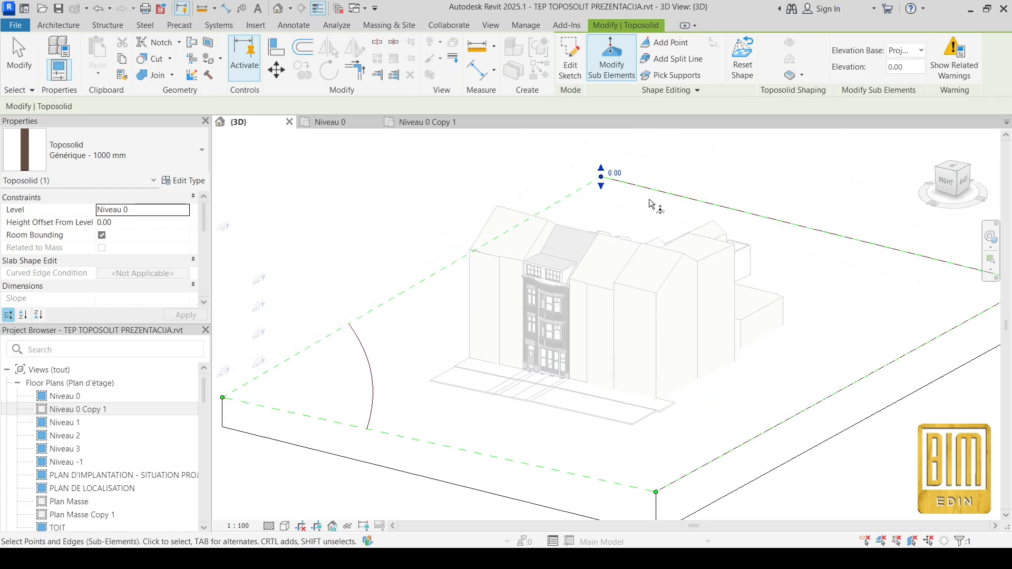
click(614, 173)
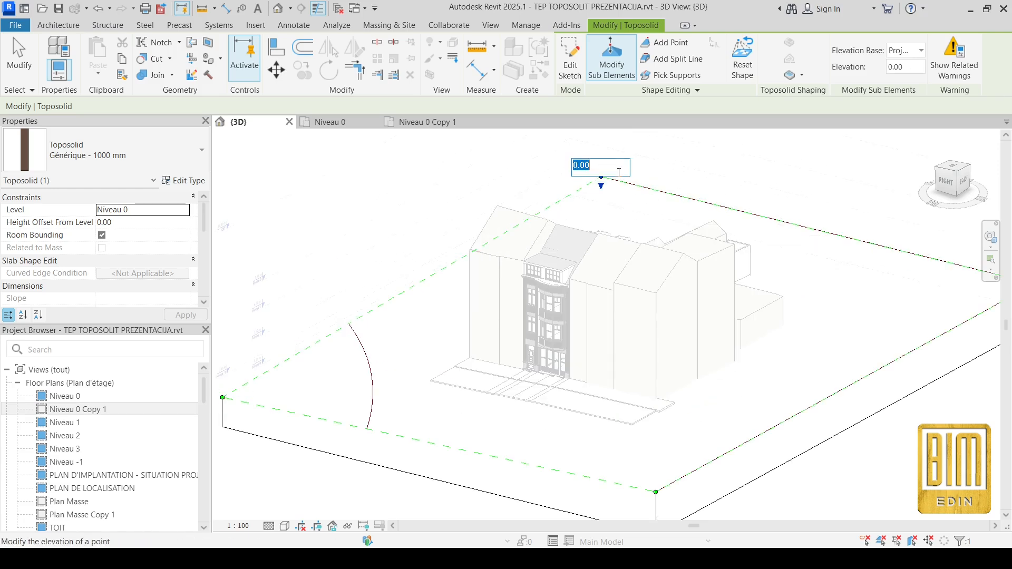
text(-150)
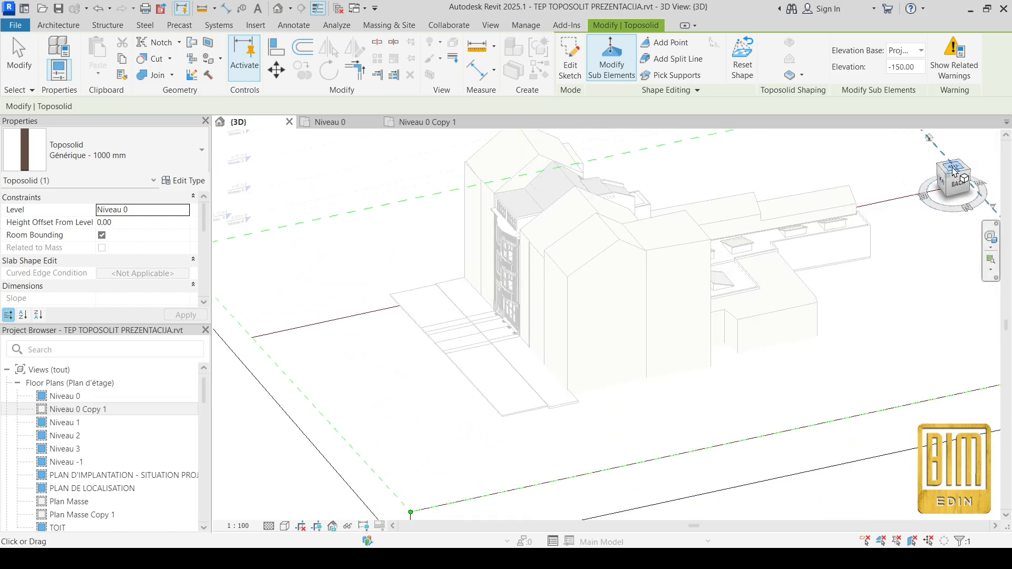
click(954, 176)
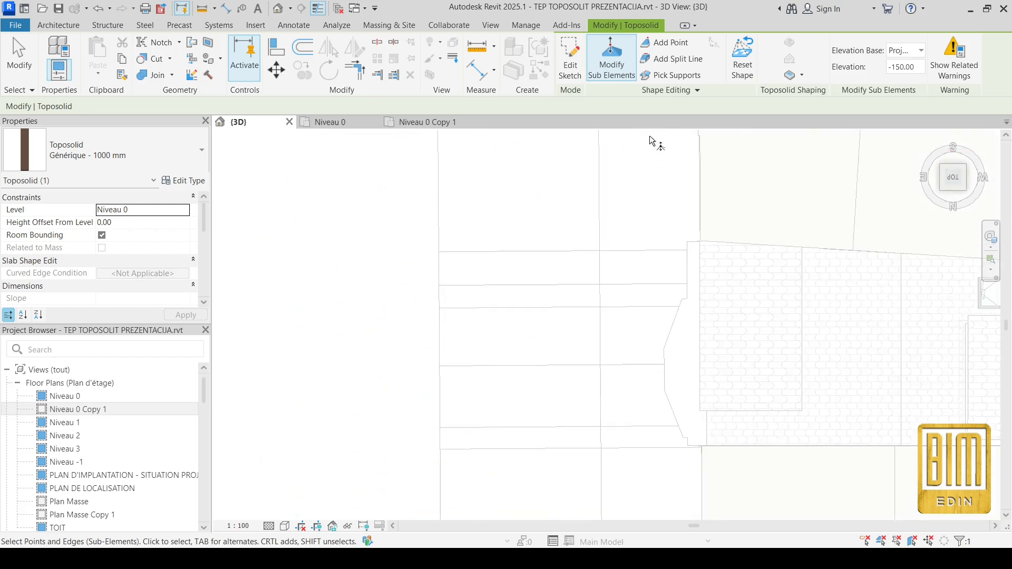
- Start Add Point to place new toposolid points along the road edge lines
click(668, 42)
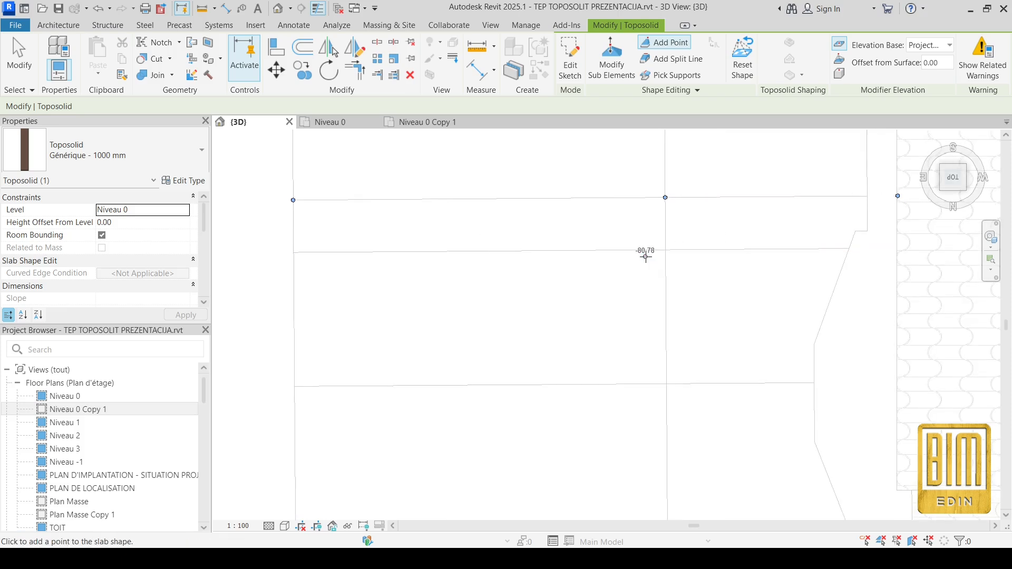
mouse_move(897, 247)
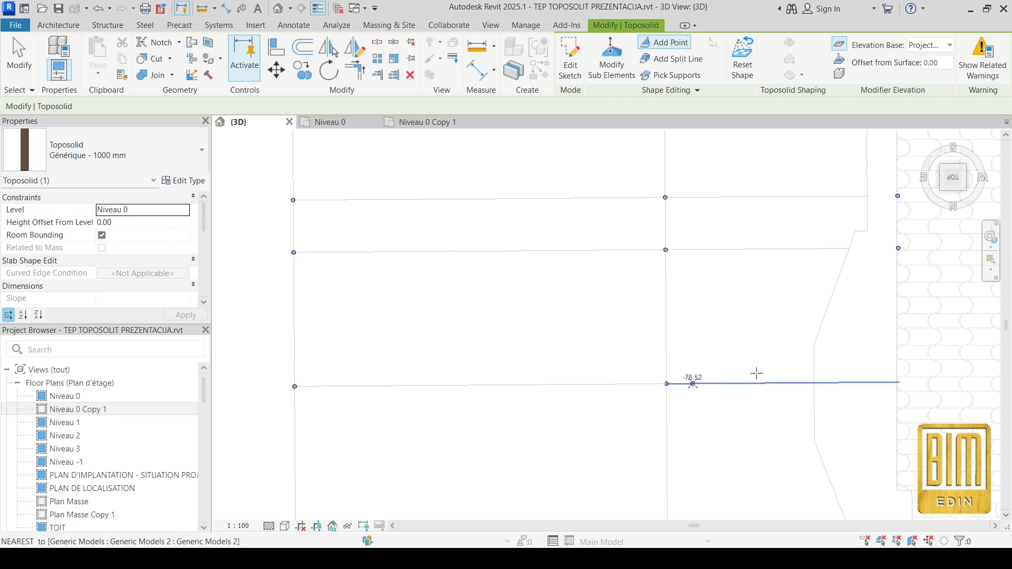
mouse_move(896, 380)
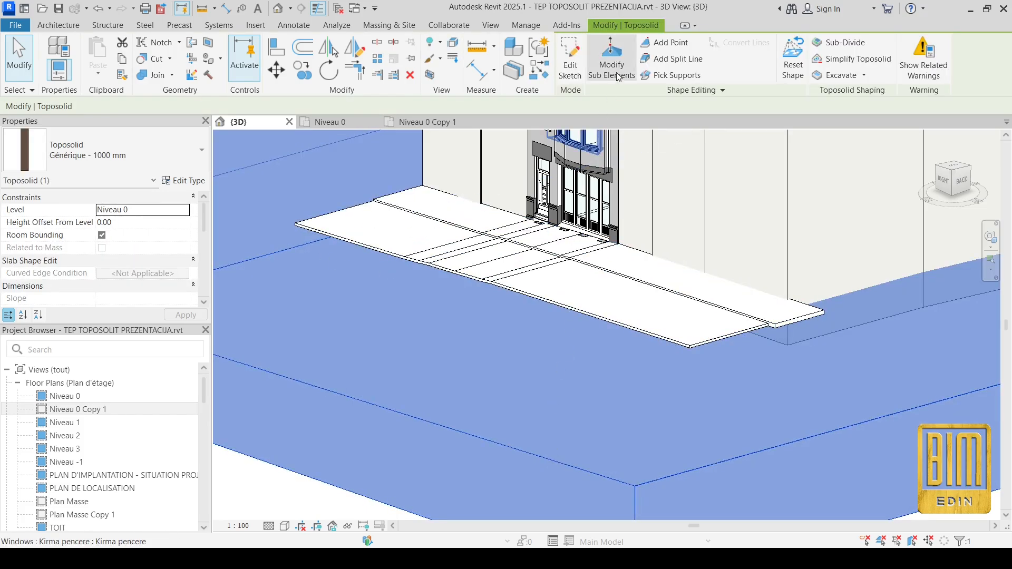
mouse_move(610, 64)
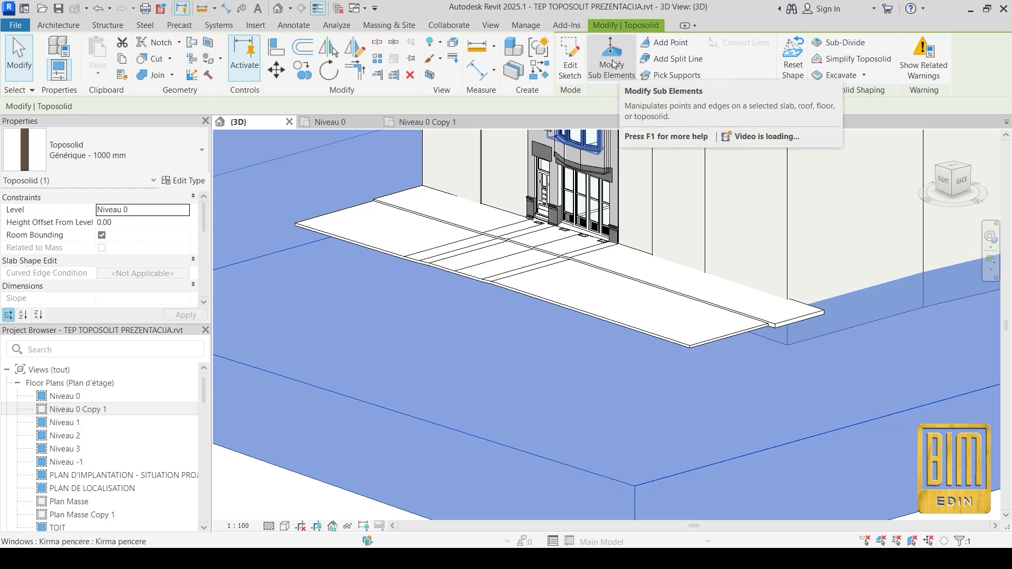
mouse_move(610, 58)
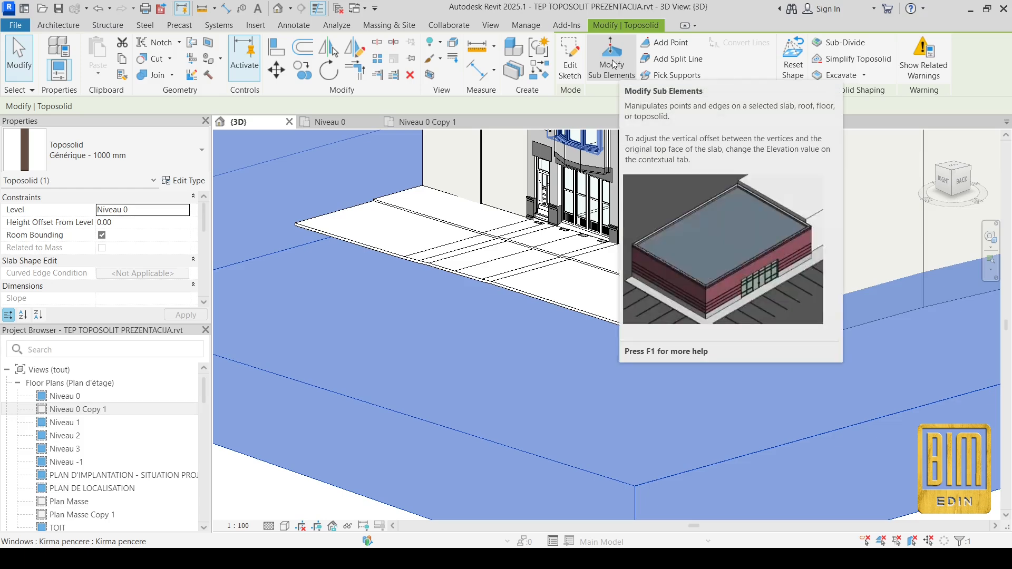
click(610, 57)
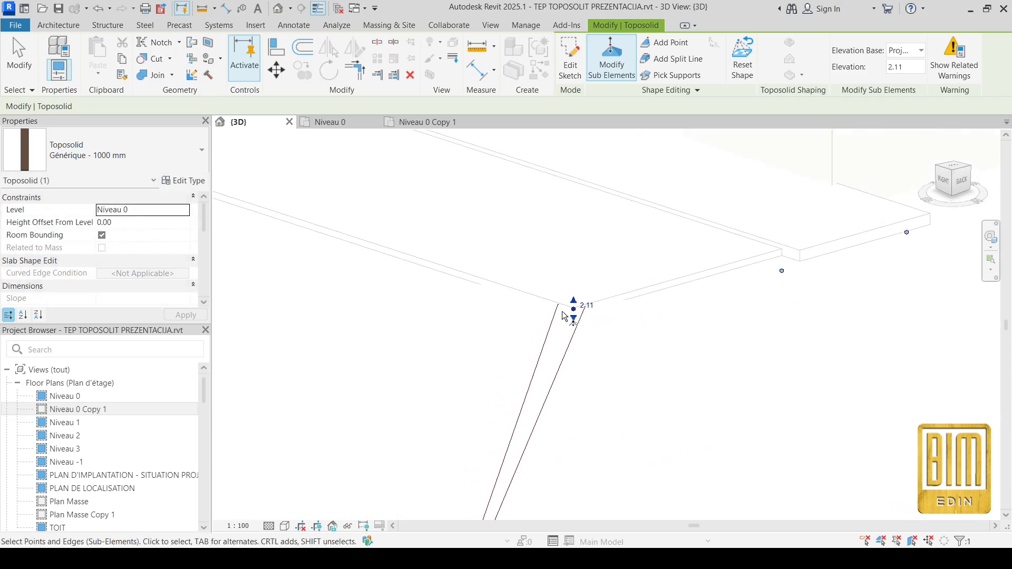
mouse_move(567, 320)
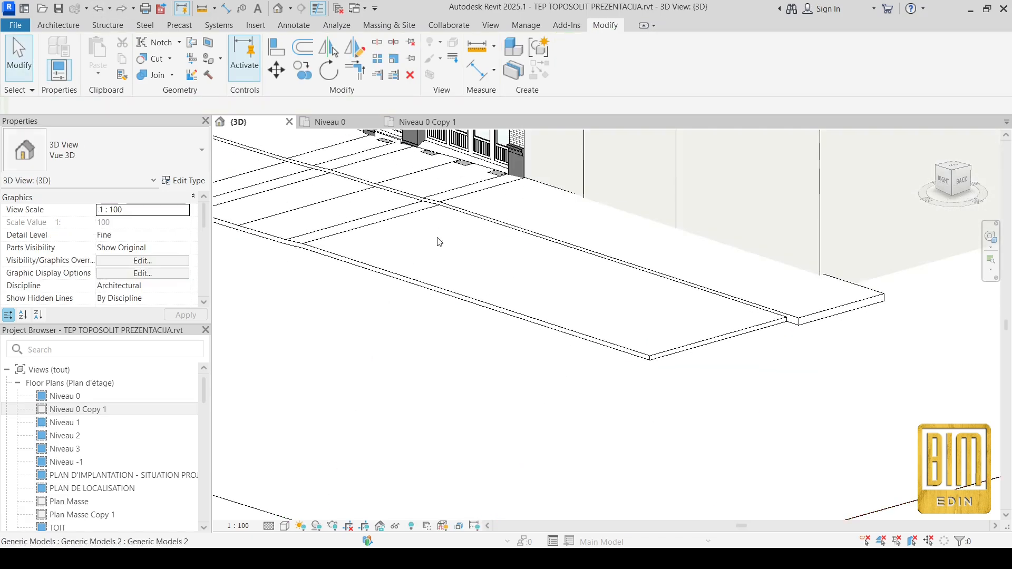
- Hide the original road and sidewalk generic model in the 3D view via Hide in View > Elements
click(439, 243)
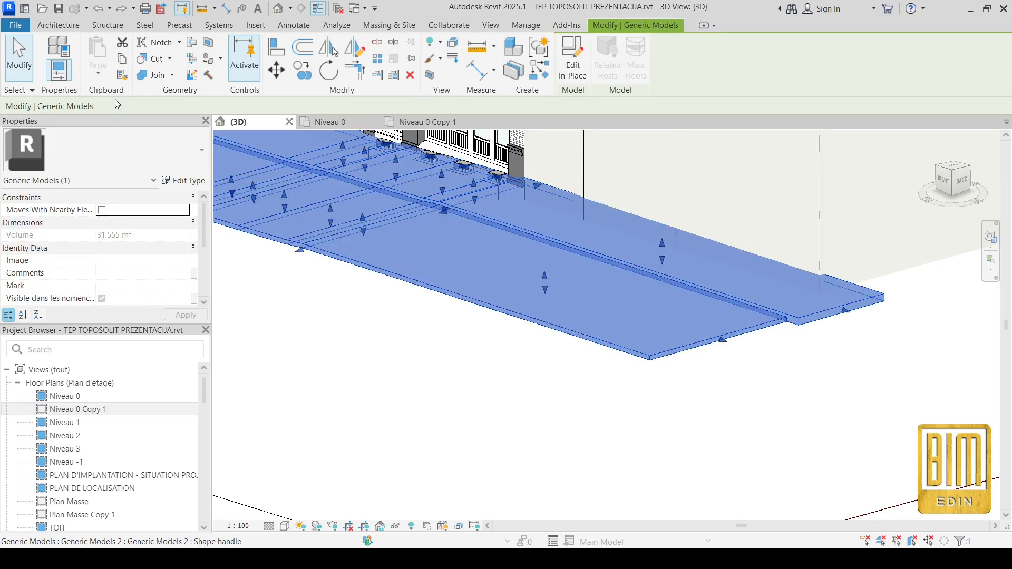
click(950, 179)
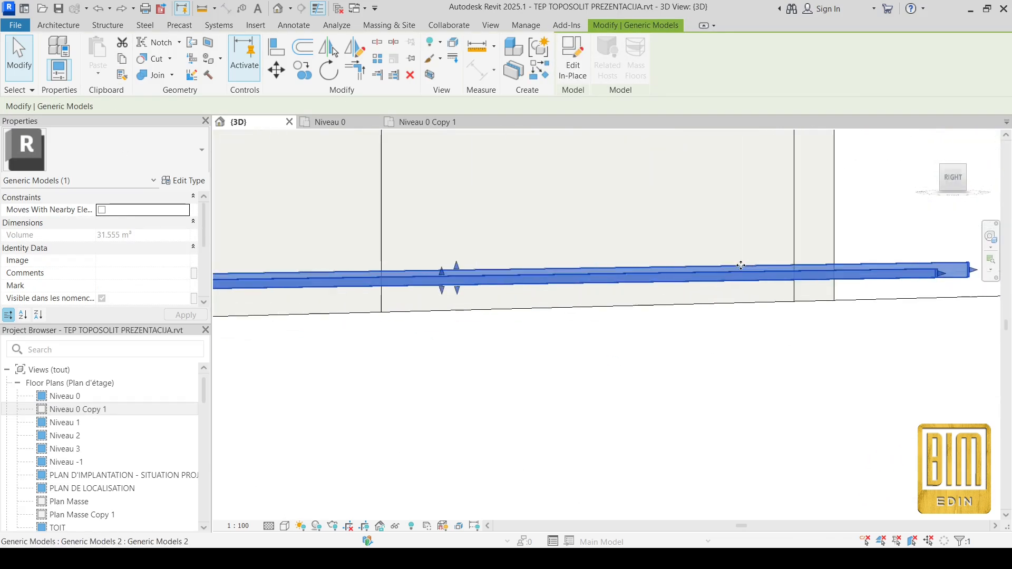
mouse_move(301, 68)
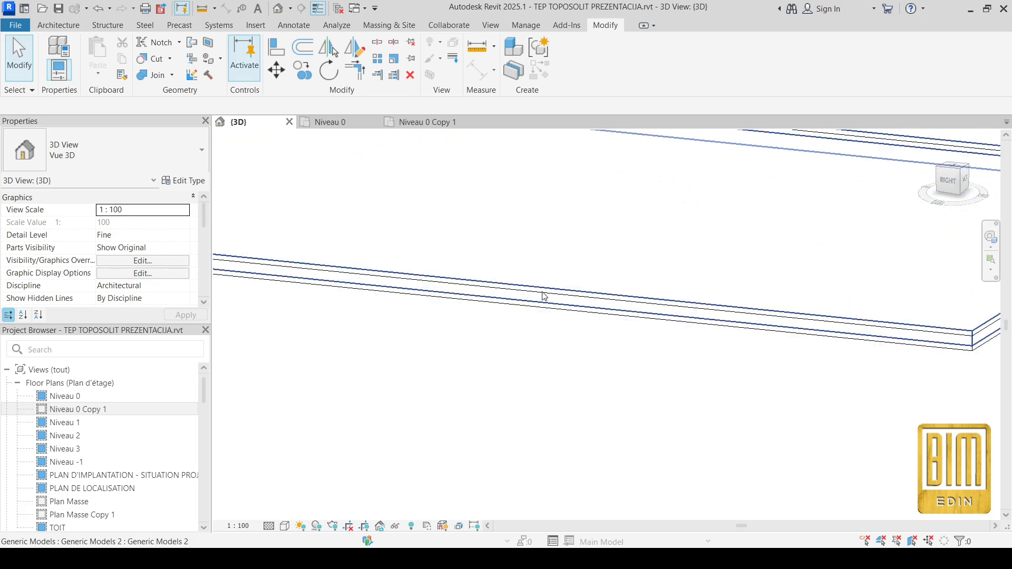
mouse_move(544, 297)
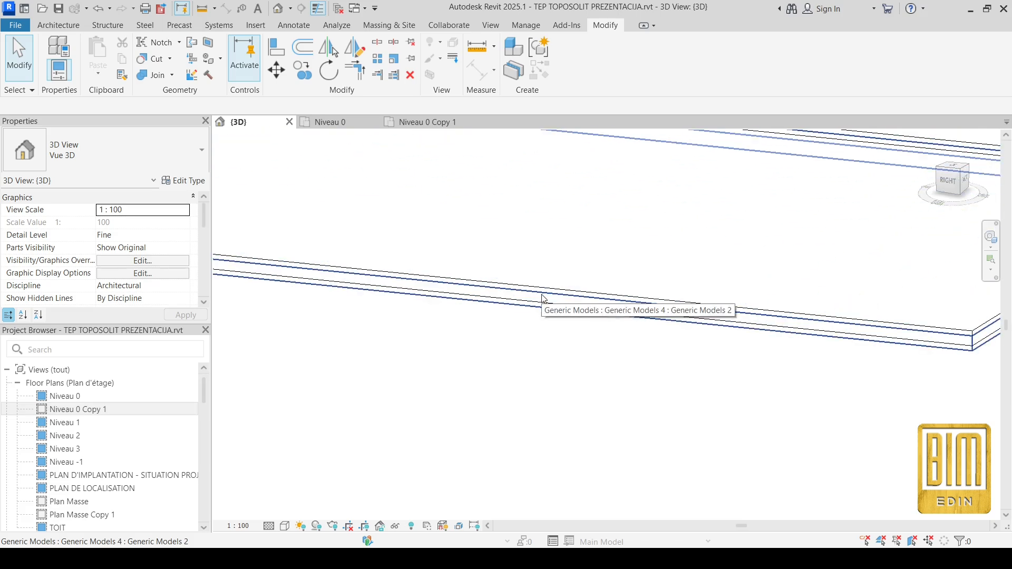
mouse_move(546, 295)
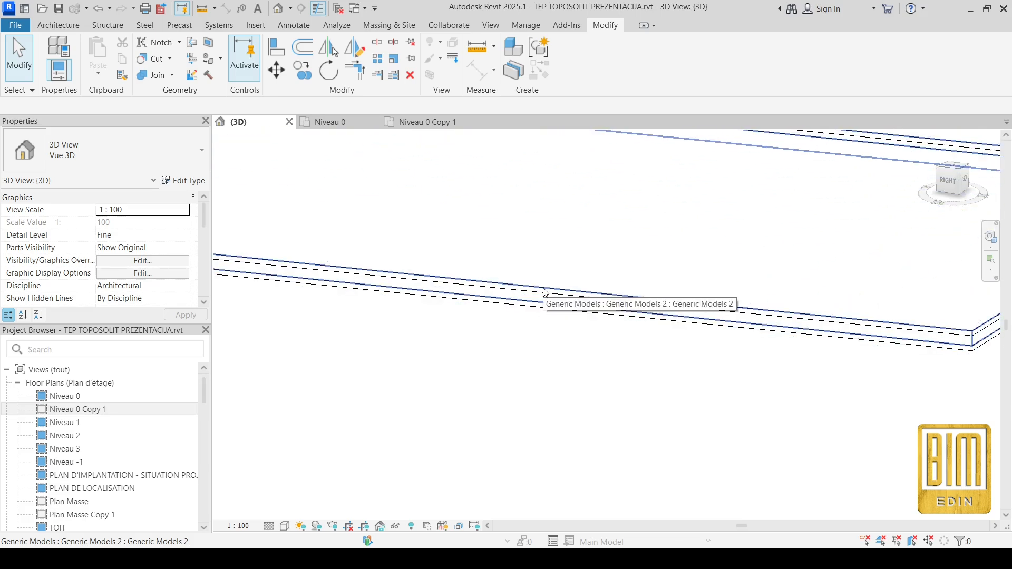
right_click(544, 294)
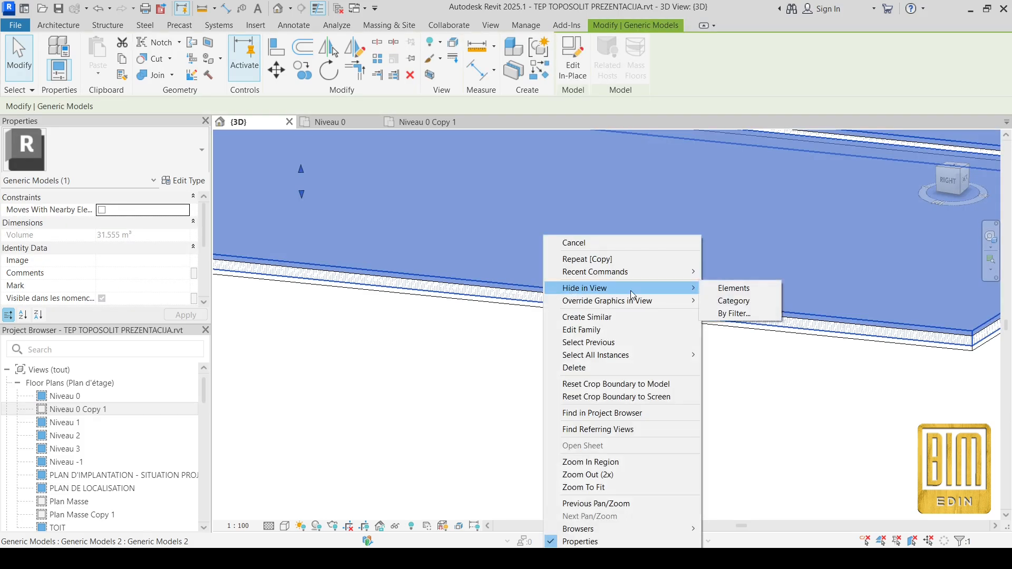
mouse_move(733, 288)
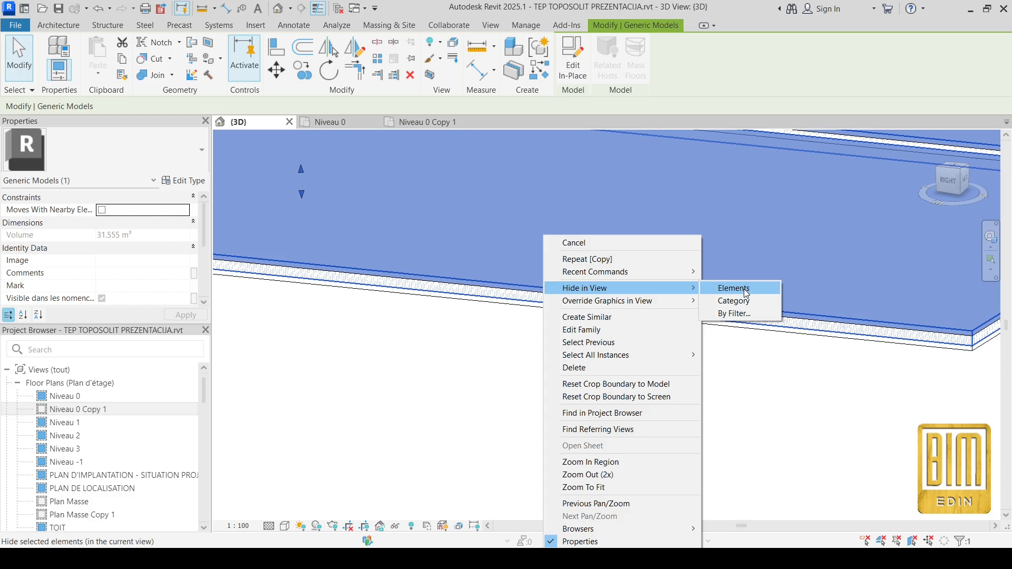
click(733, 287)
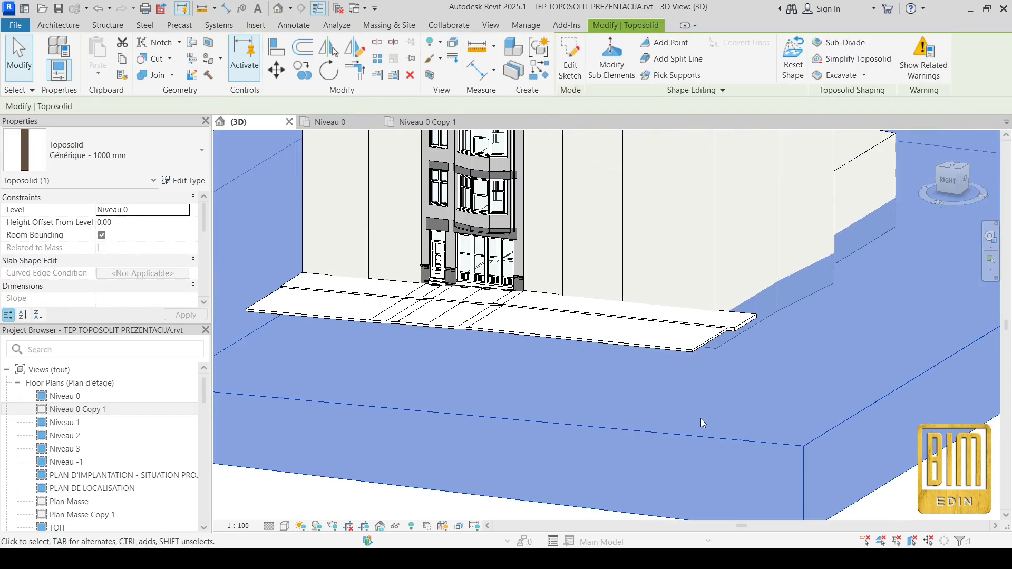
- Adjust the toposolid points beneath the sidewalk edge to elevations like -35.00 and -22.58
click(610, 58)
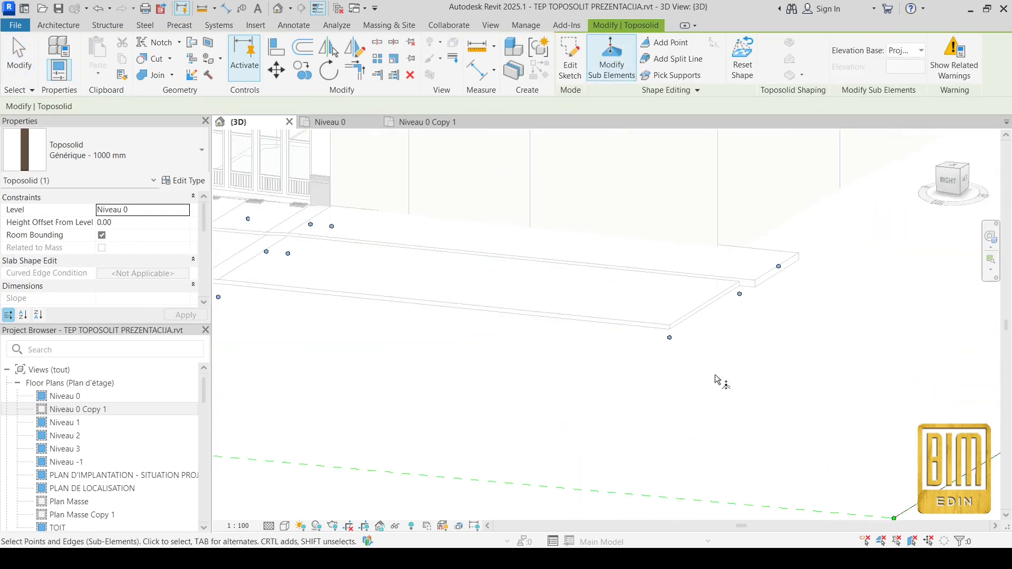
click(670, 337)
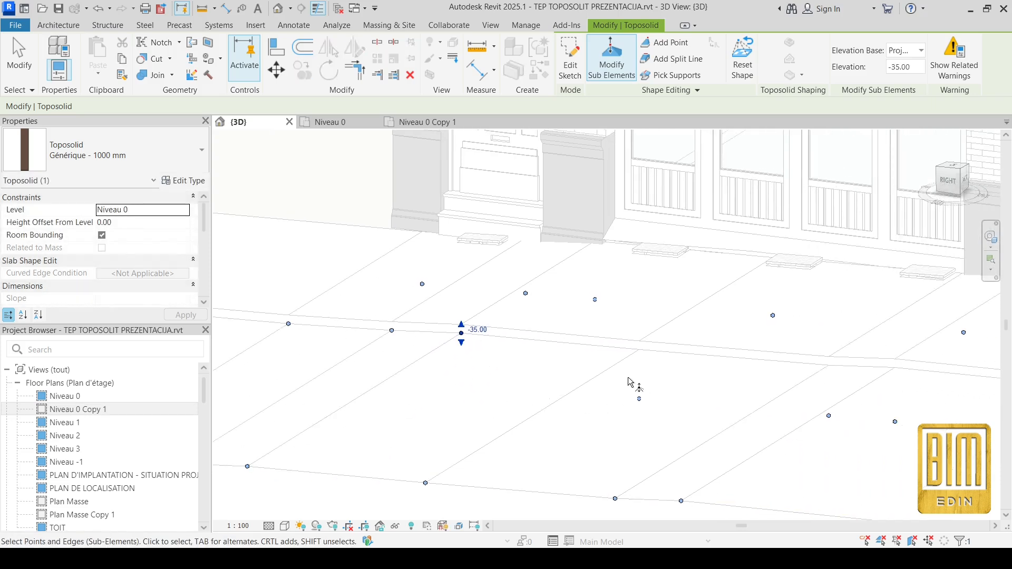
click(639, 350)
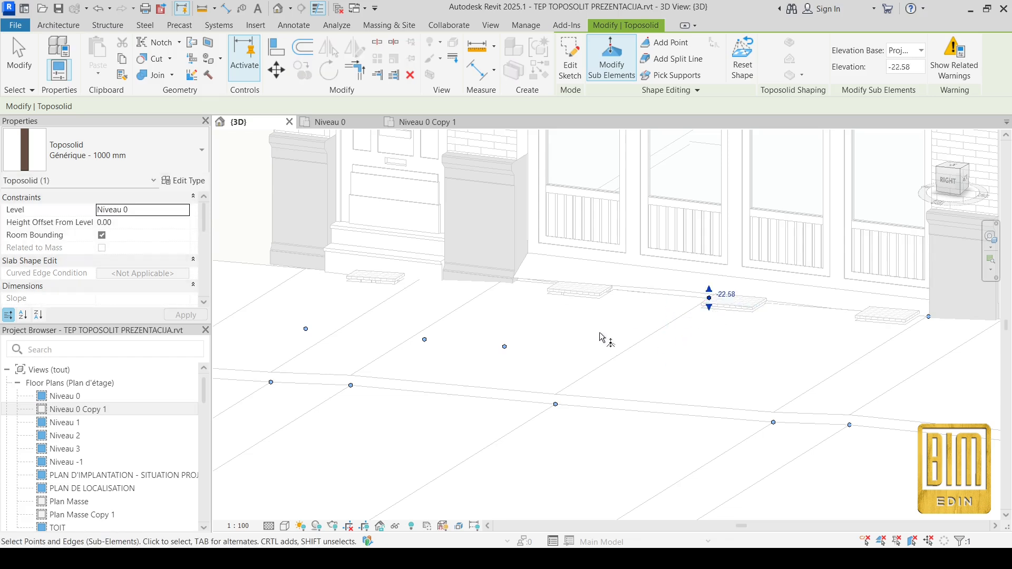
click(503, 347)
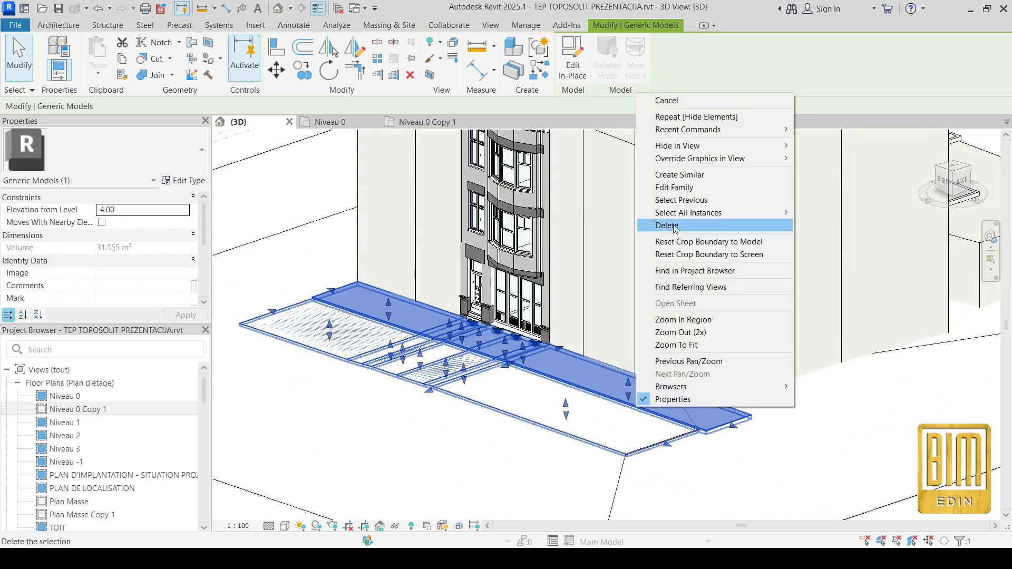
- Delete the reference road copy and unhide the original road model in the 3D view
click(666, 225)
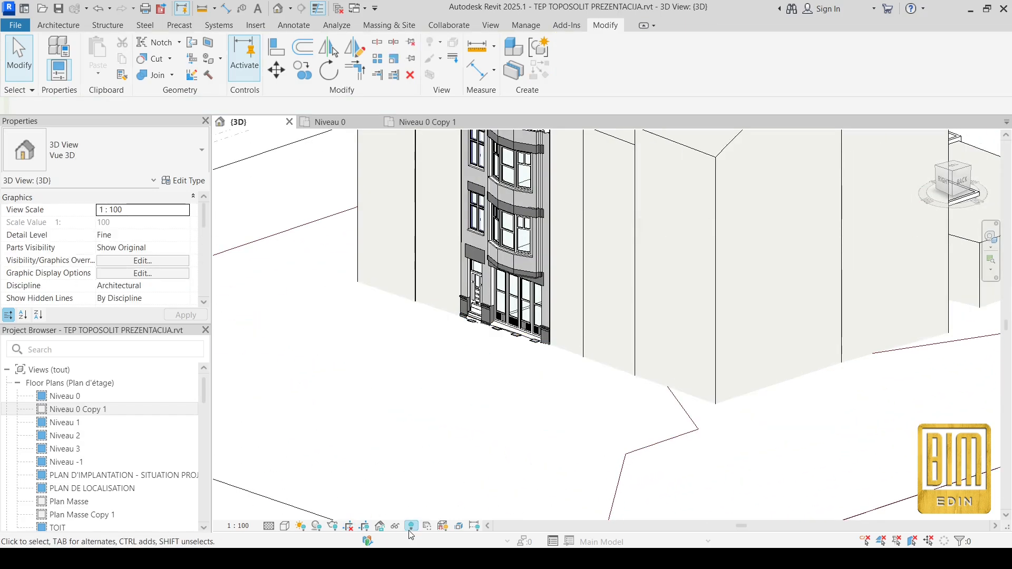
mouse_move(411, 525)
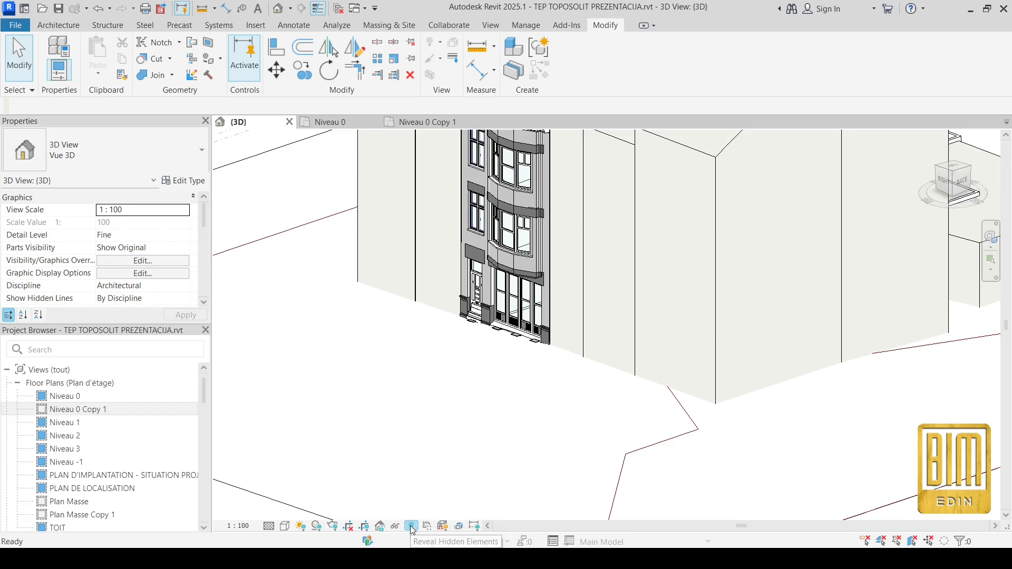
click(410, 525)
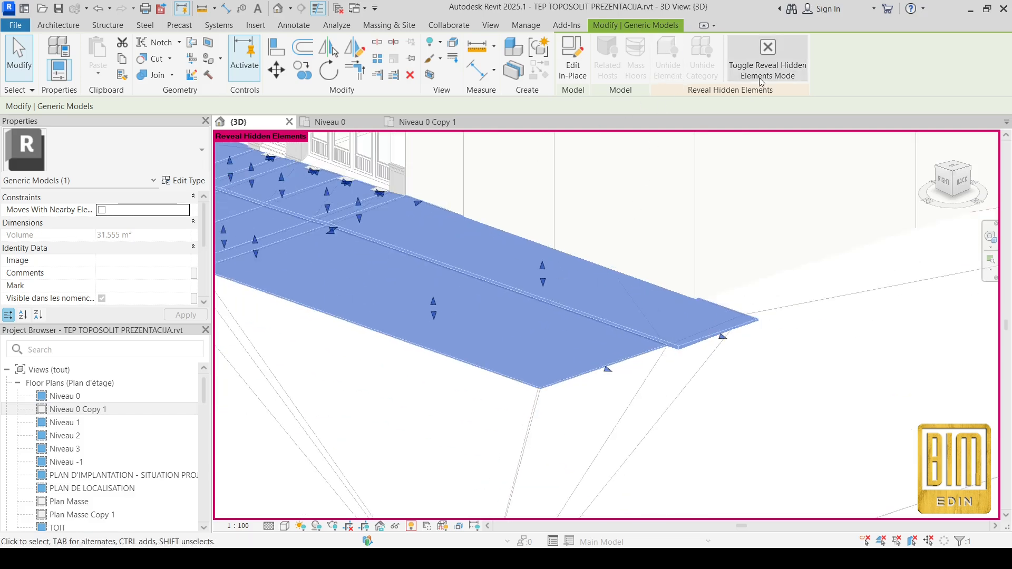
click(766, 57)
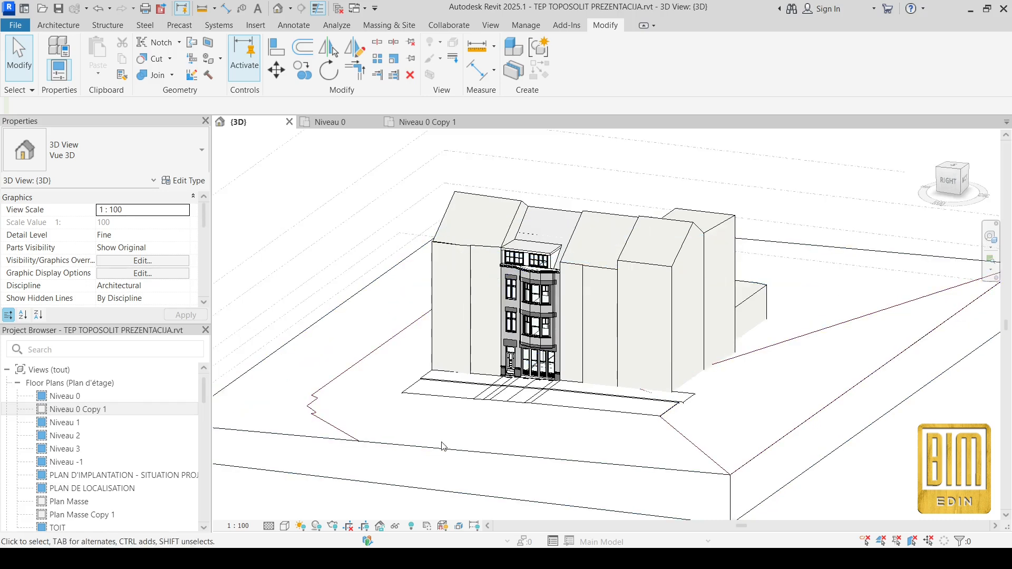
mouse_move(819, 458)
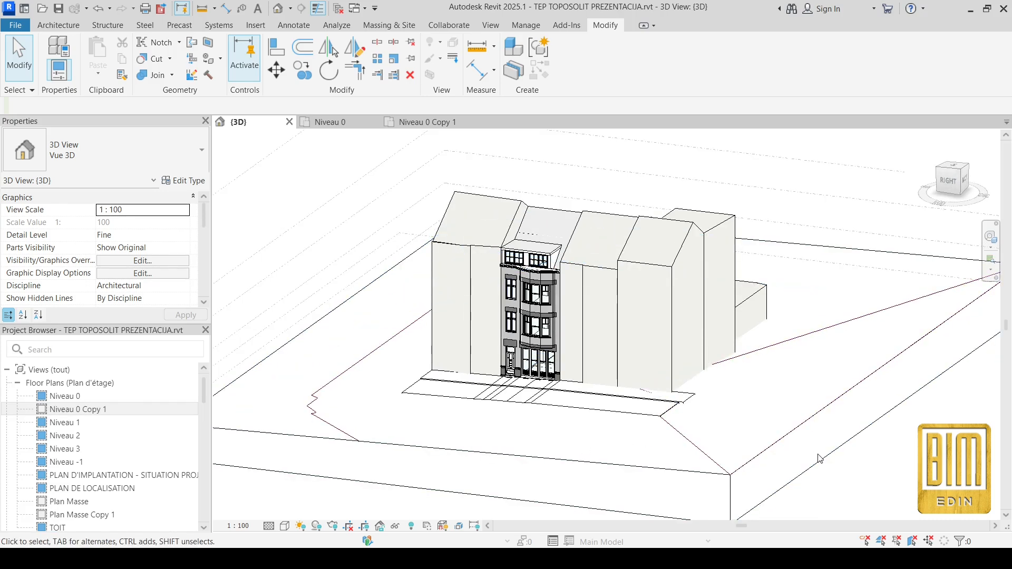
mouse_move(733, 445)
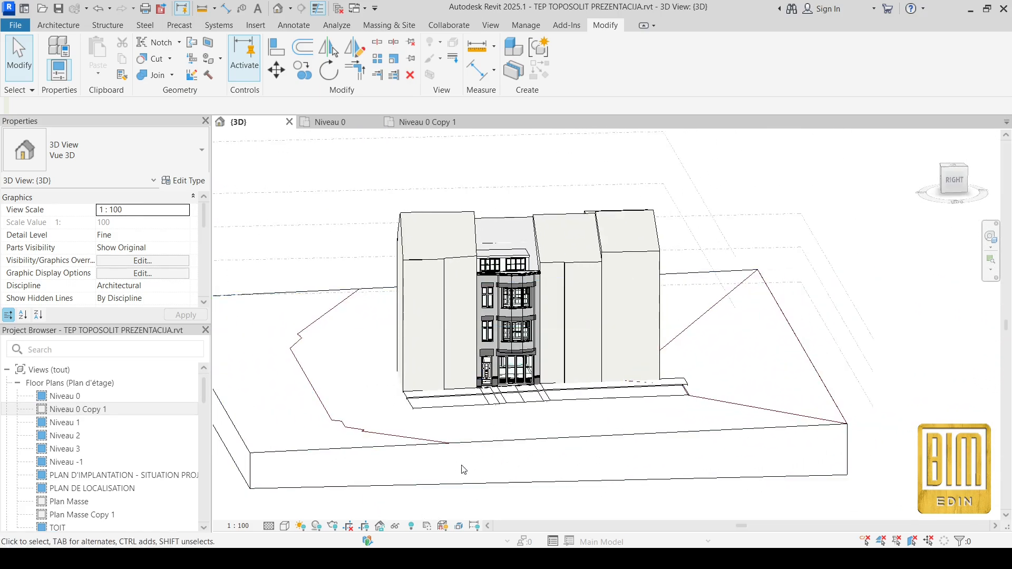
mouse_move(468, 473)
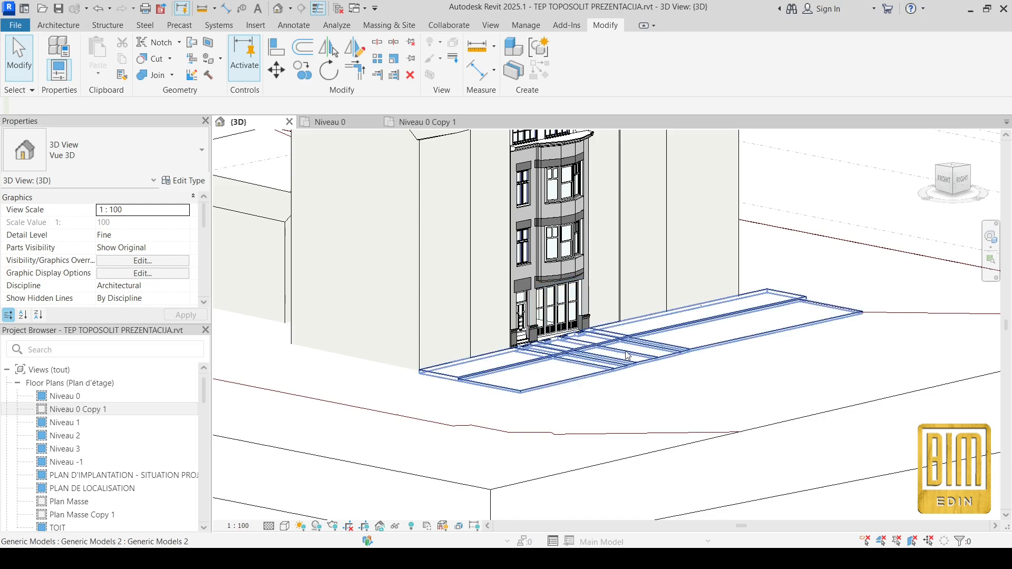
mouse_move(741, 346)
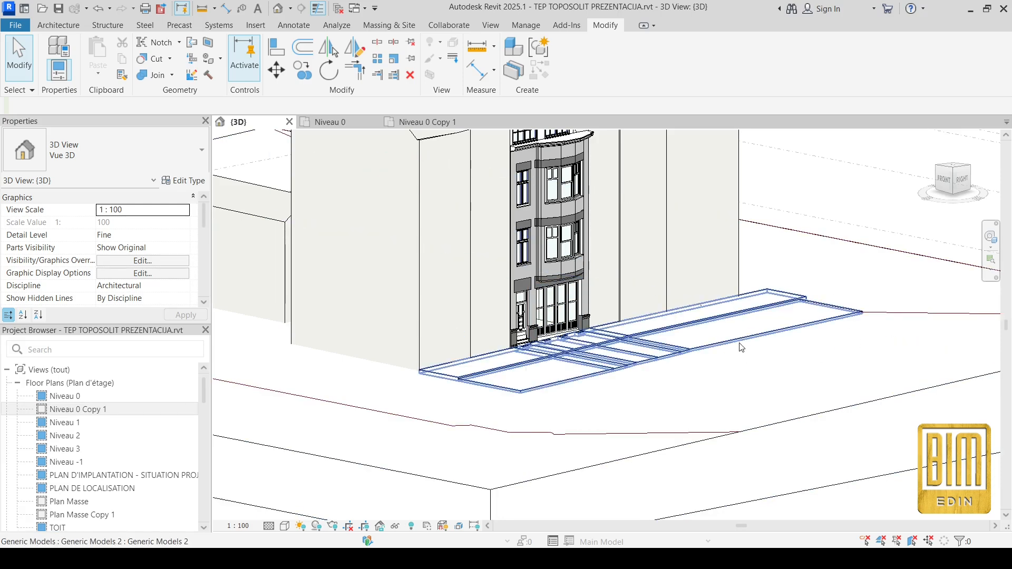